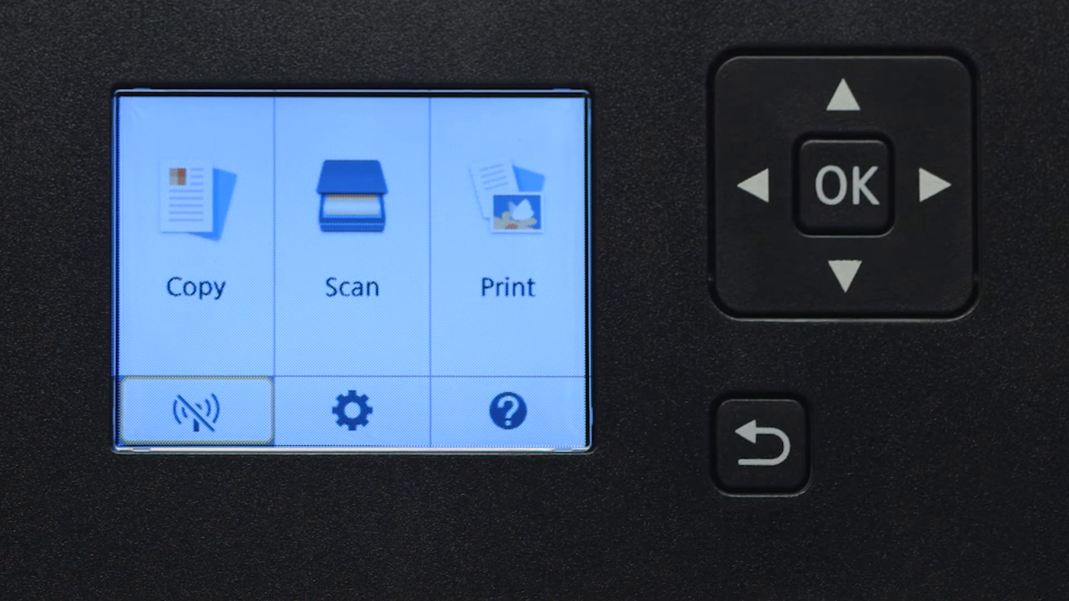
- Start the printer's wireless LAN setup to reach the WPS push-button prompt
{"action": "left_click", "coordinate": [845, 187]}
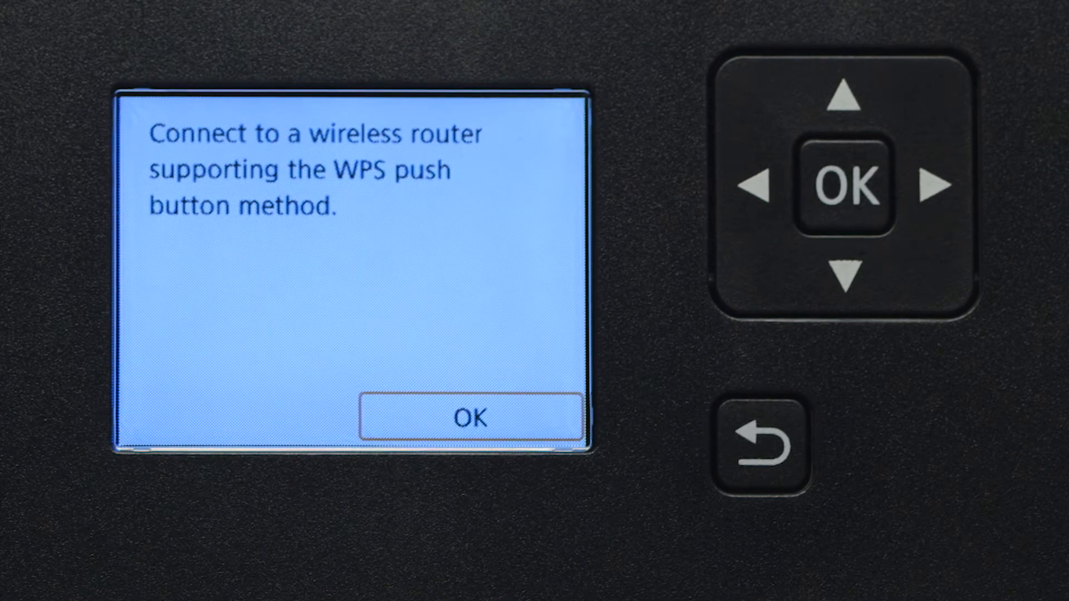
- Run the WPS push-button connection and acknowledge 'Connected to the wireless router'
{"action": "left_click", "coordinate": [847, 187]}
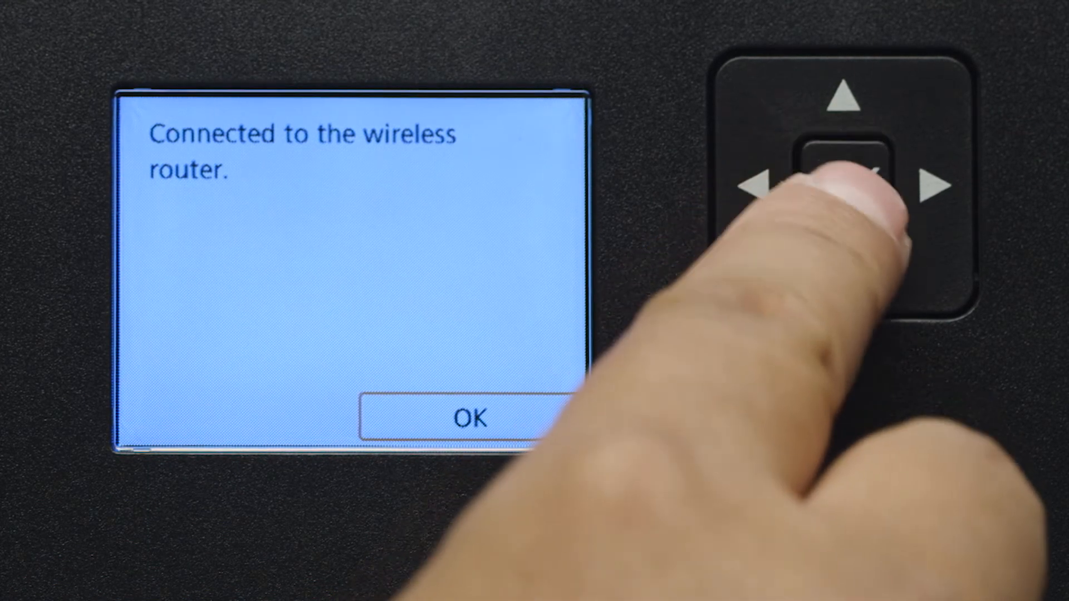
{"action": "left_click", "coordinate": [846, 172]}
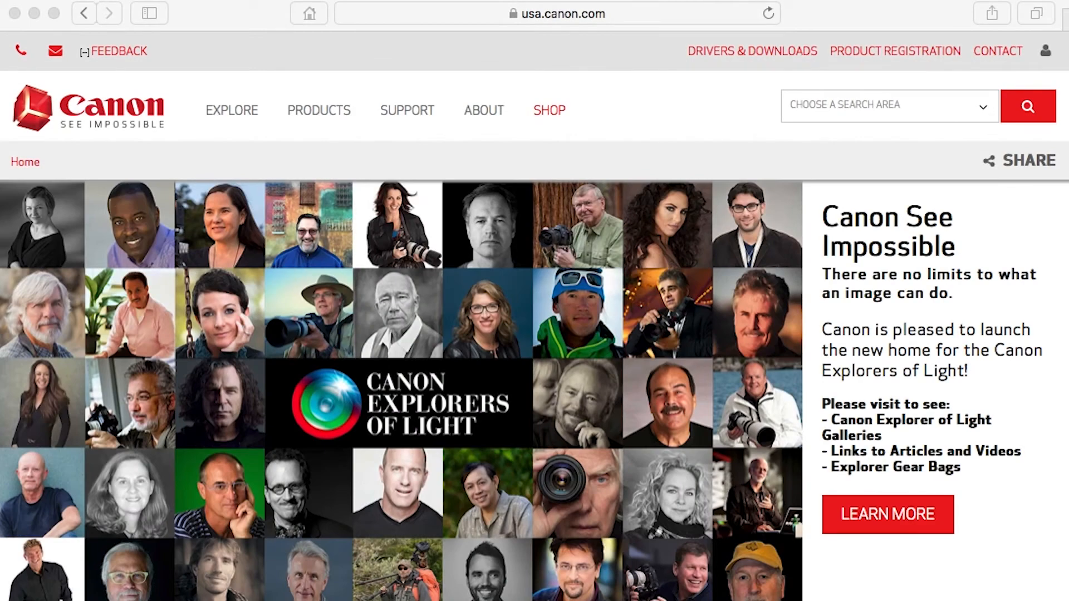
- Find the TS5120 by product name, choose Mac and reach its macOS setup download page
{"action": "left_click", "coordinate": [85, 50]}
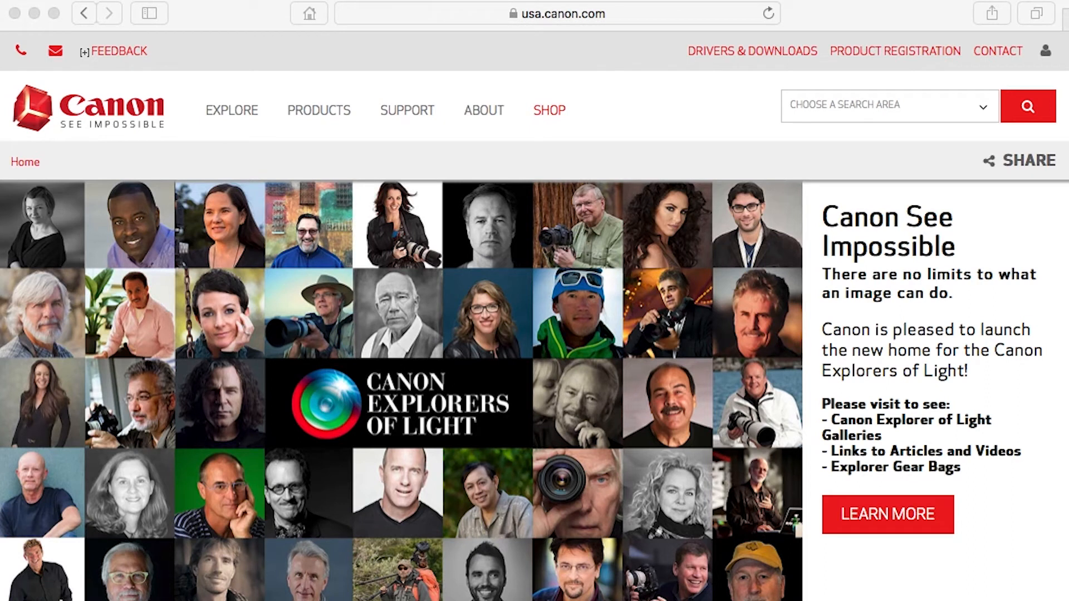
{"action": "left_click", "coordinate": [85, 50]}
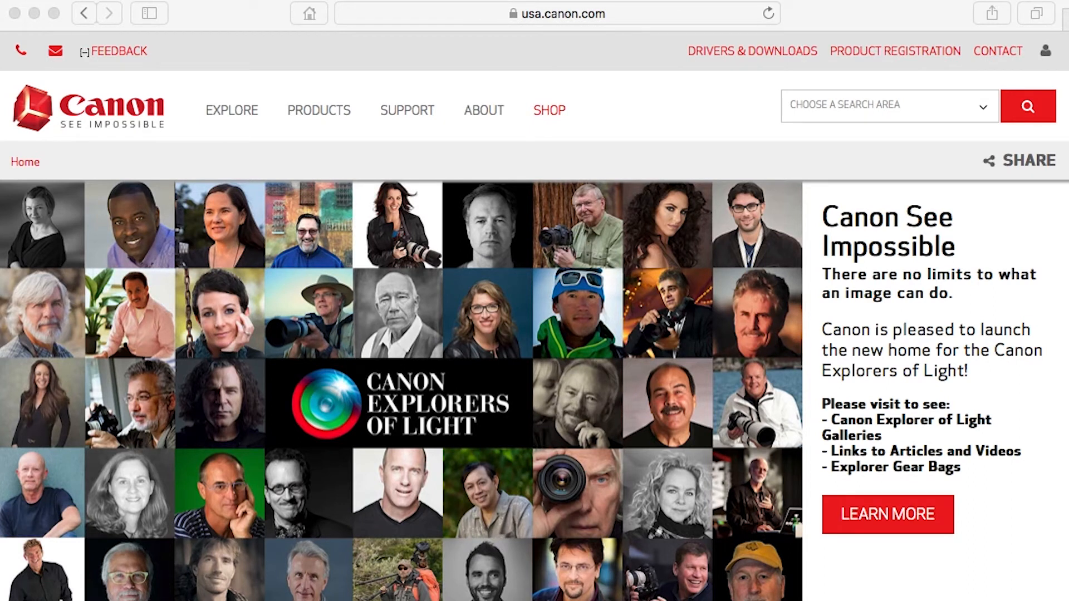
{"action": "left_click", "coordinate": [545, 14]}
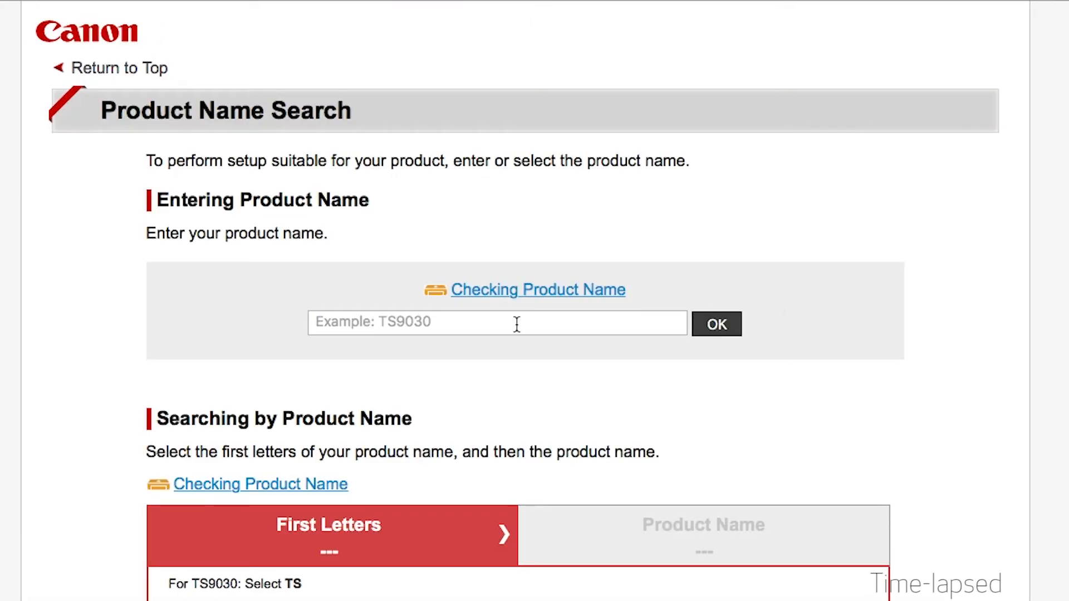
{"action": "type", "text": "TS5120"}
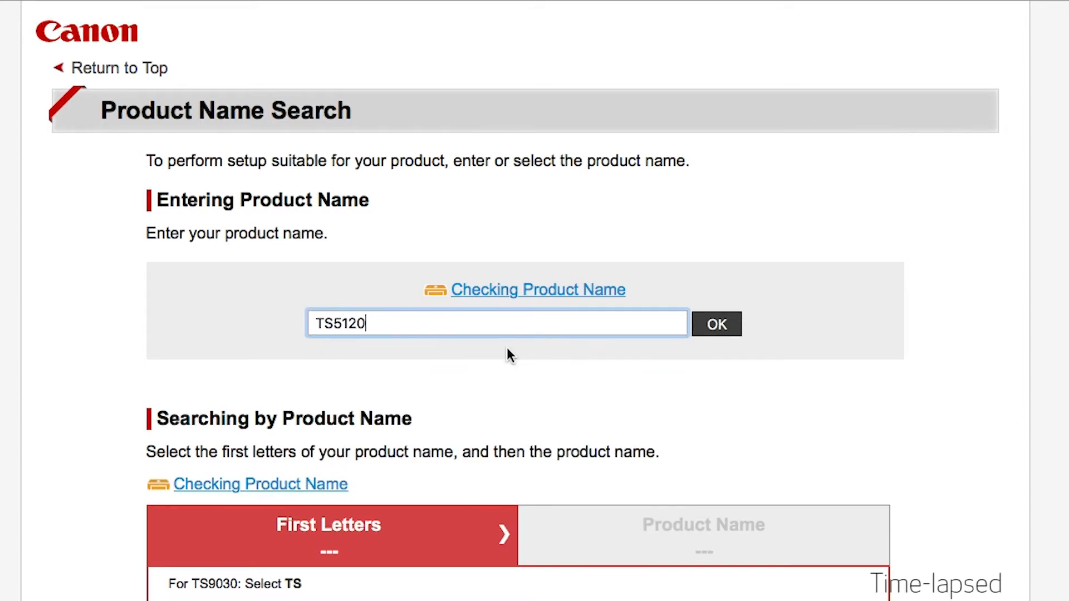
{"action": "left_click", "coordinate": [717, 325]}
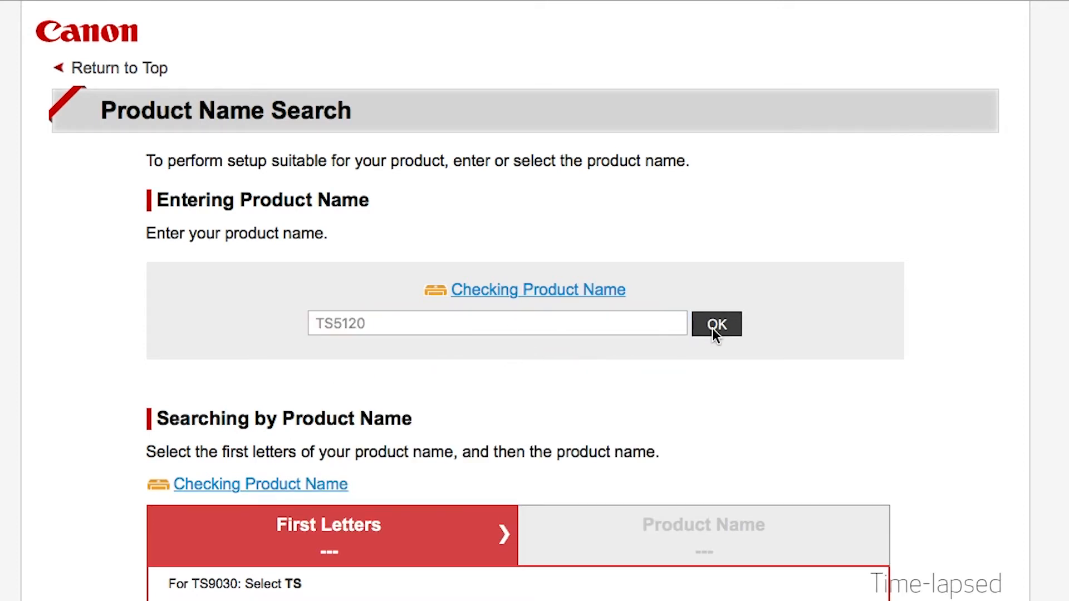
{"action": "left_click", "coordinate": [717, 325]}
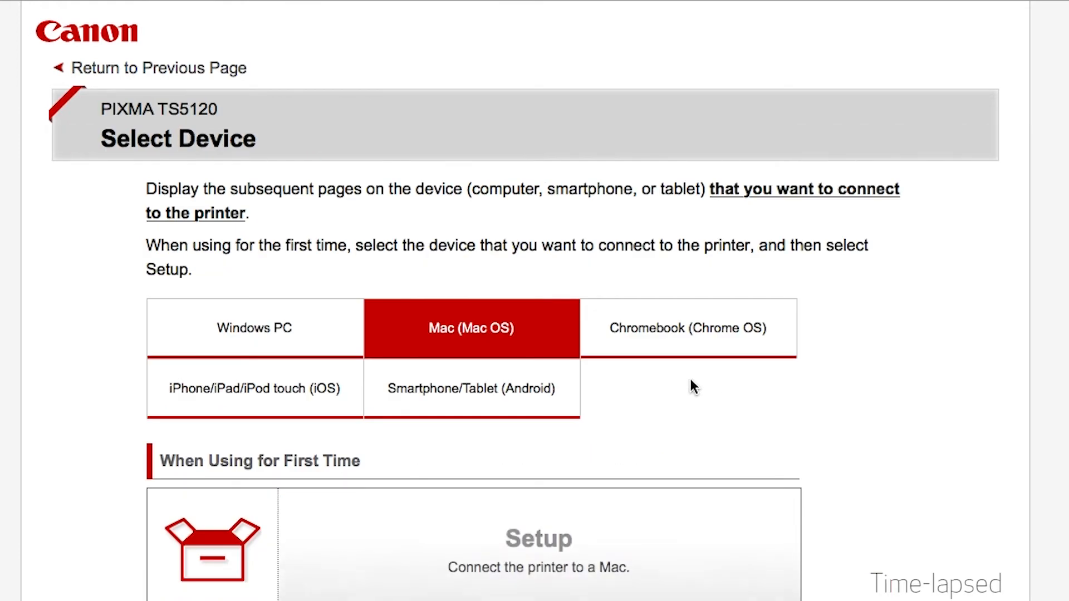
{"action": "mouse_move", "coordinate": [582, 517]}
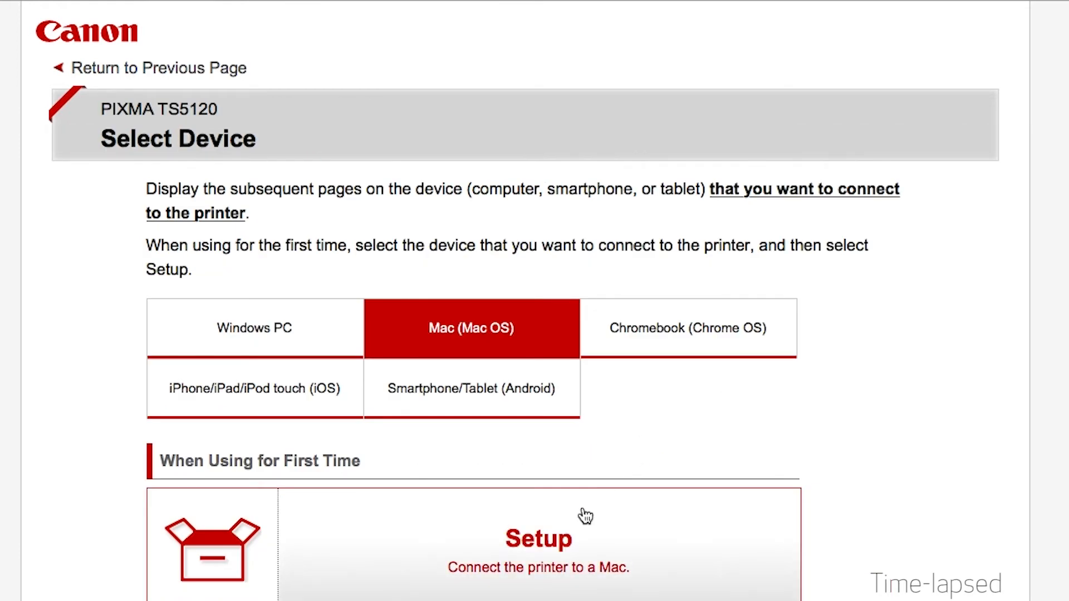
{"action": "left_click", "coordinate": [538, 540]}
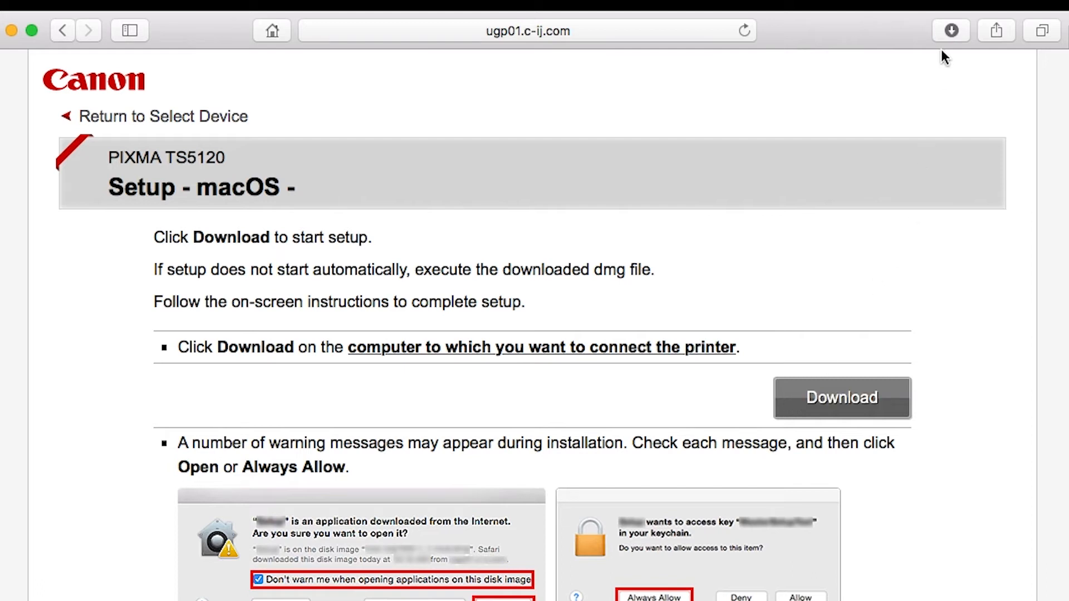
- Download the setup software, allow it to open and proceed to the helper tool install
{"action": "left_click", "coordinate": [842, 398]}
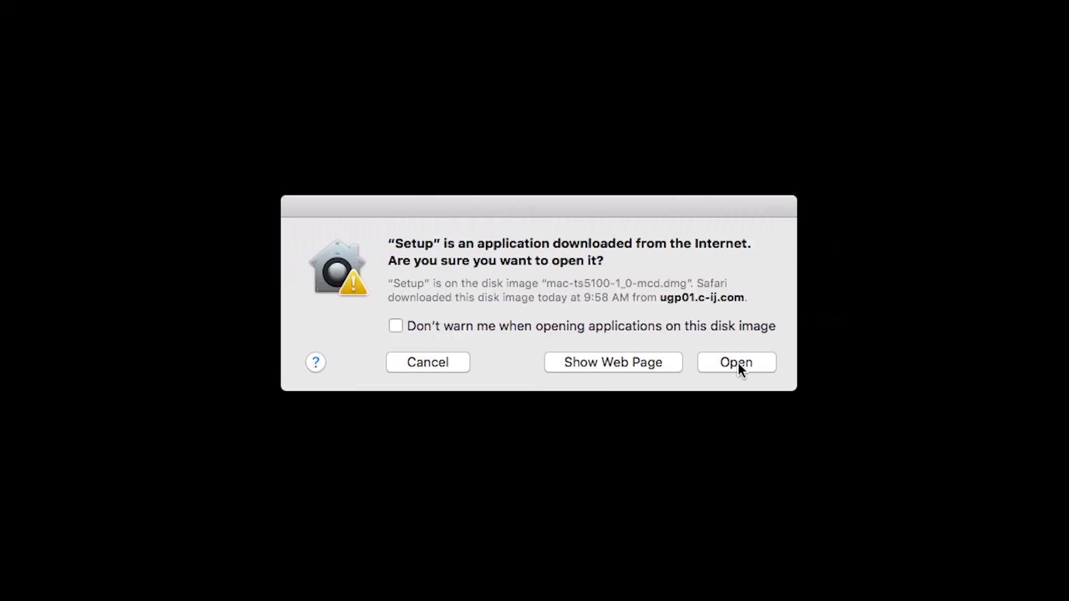
{"action": "left_click", "coordinate": [737, 363]}
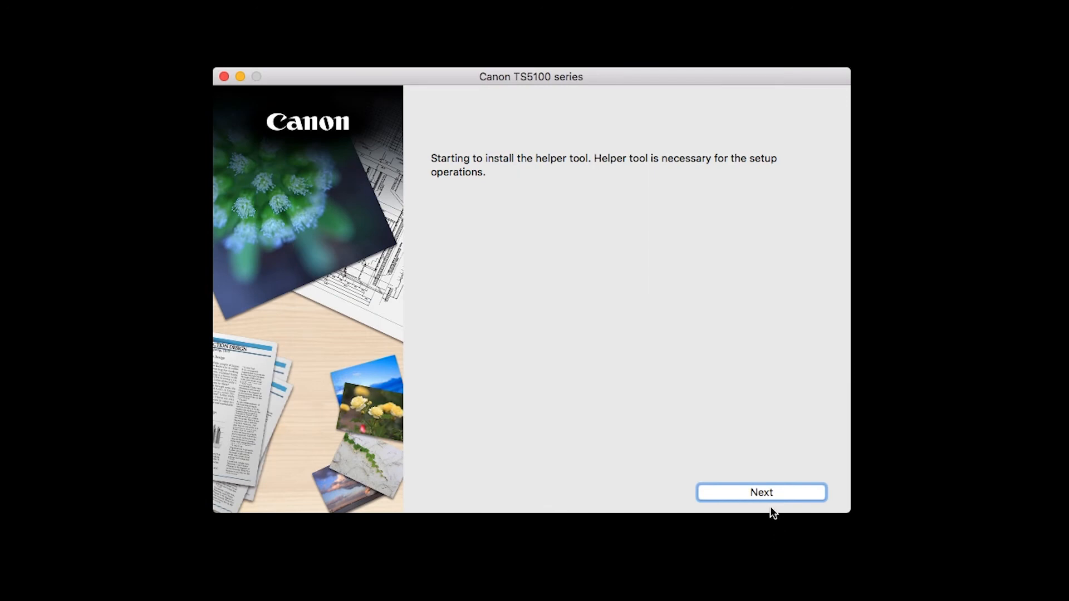
{"action": "left_click", "coordinate": [761, 492]}
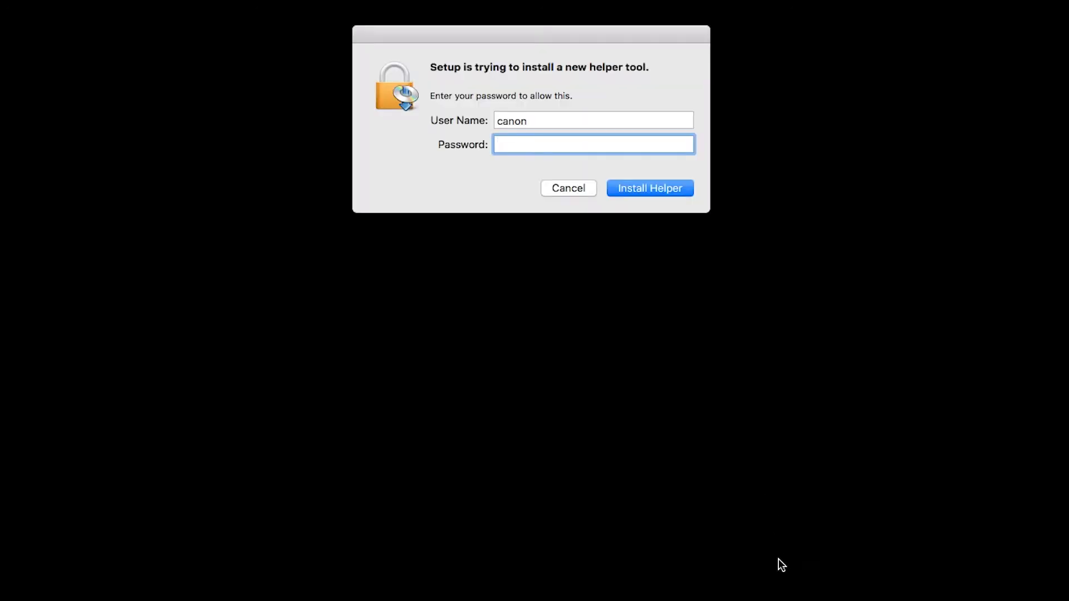
- Enter the admin password and authorise installing the helper tool
{"action": "type", "text": "•"}
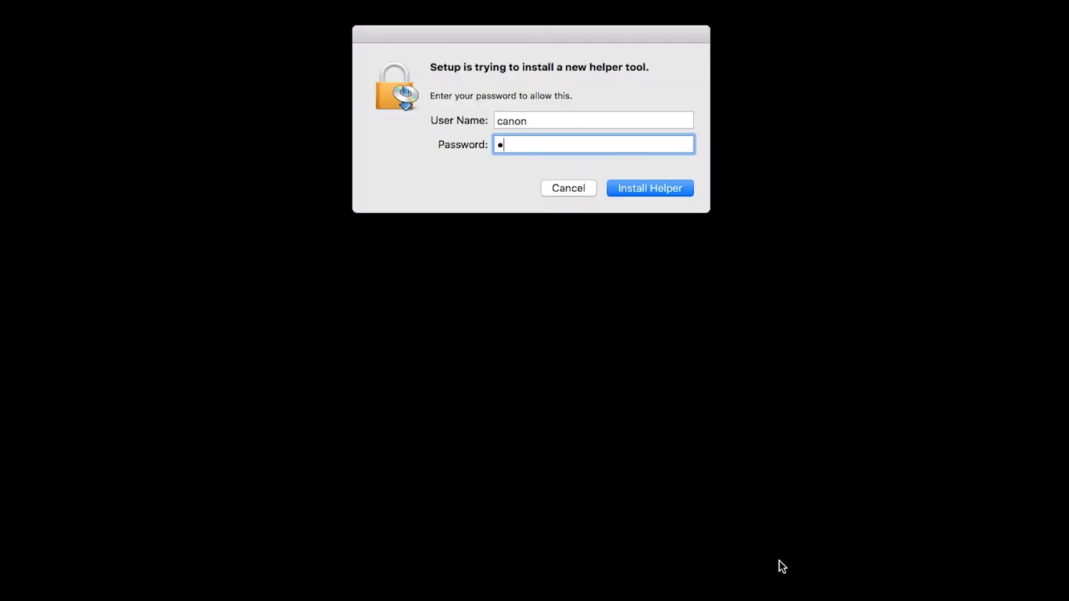
{"action": "type", "text": "••••"}
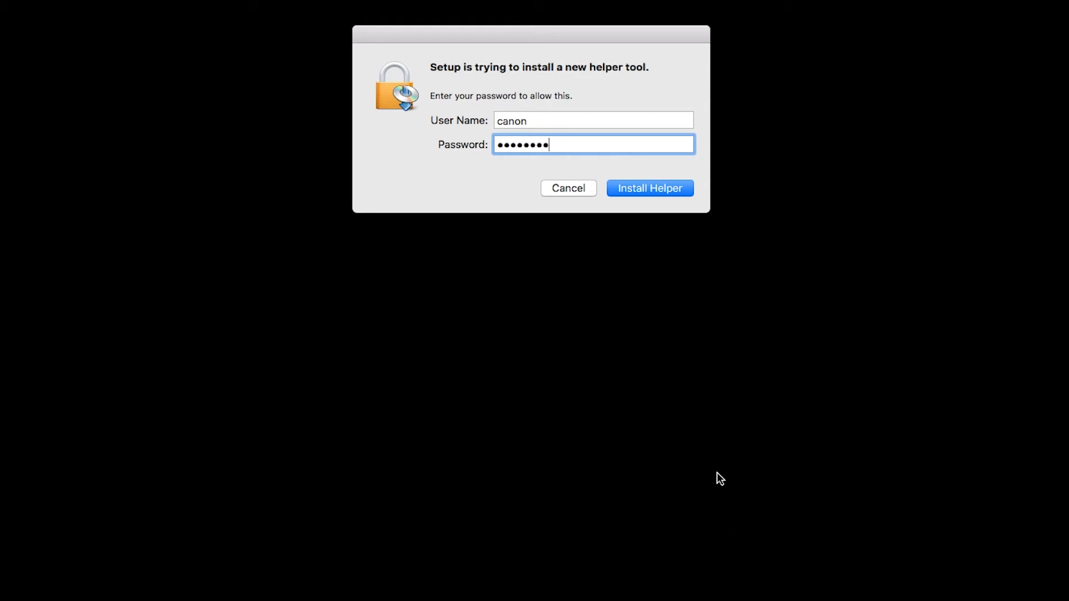
{"action": "left_click", "coordinate": [651, 188]}
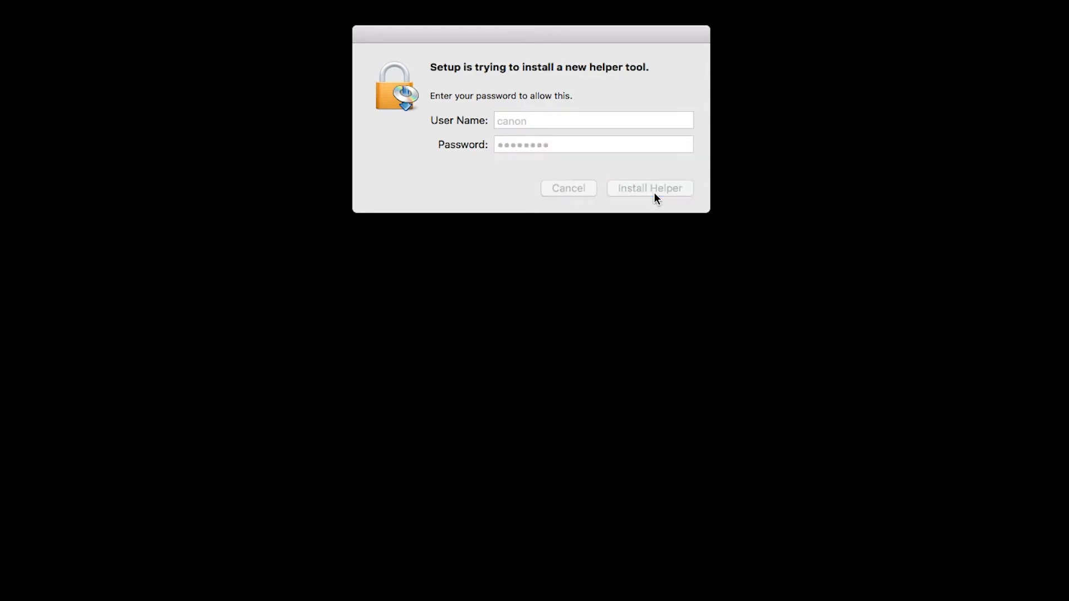
{"action": "left_click", "coordinate": [651, 188]}
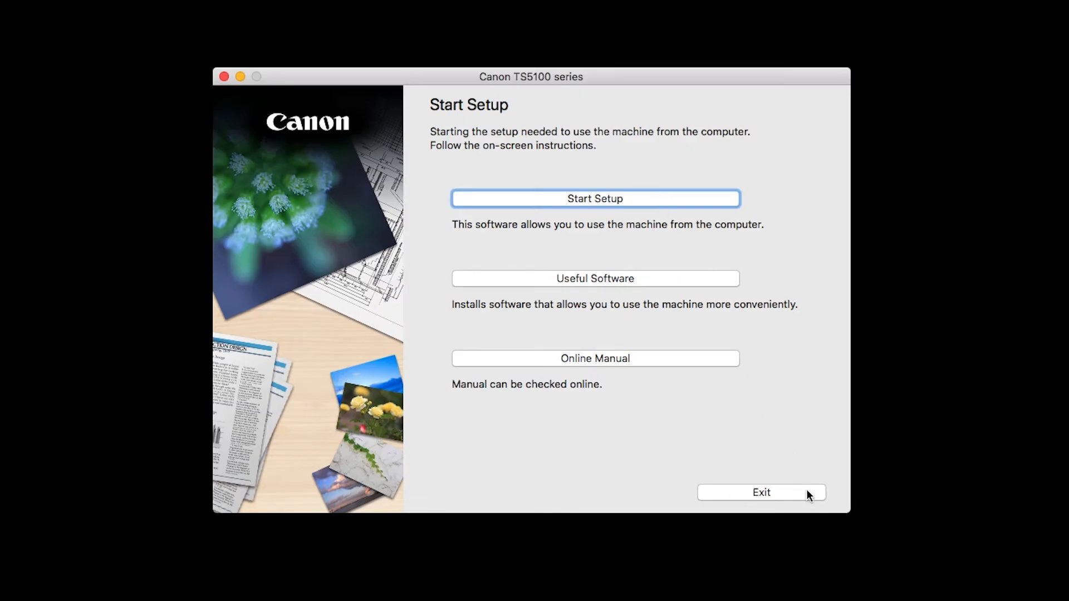
{"action": "mouse_move", "coordinate": [820, 546]}
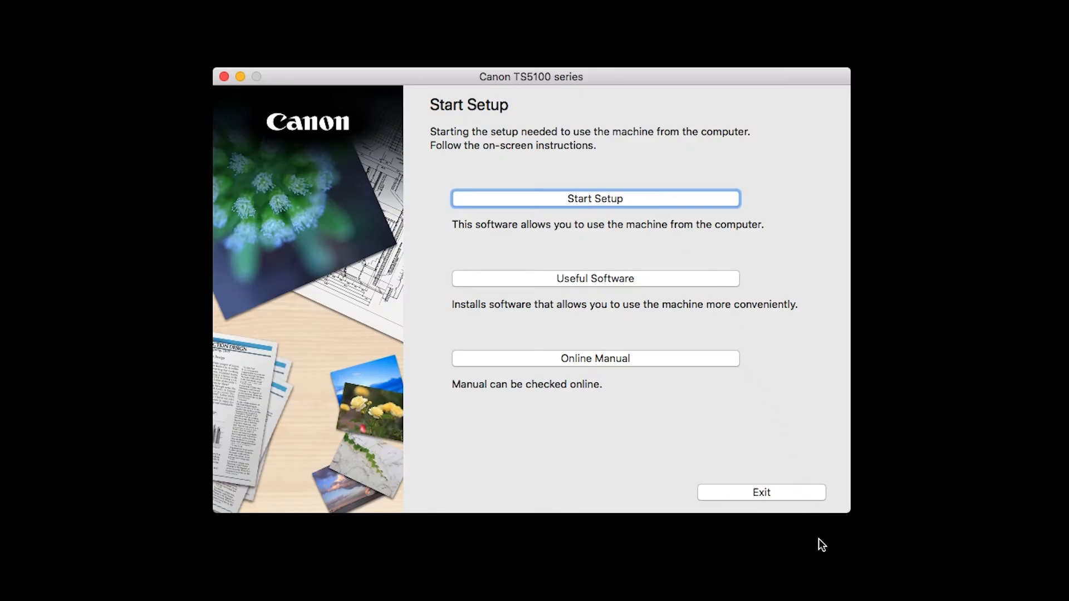
- Start Setup and choose United States as the country of residence
{"action": "left_click", "coordinate": [595, 198]}
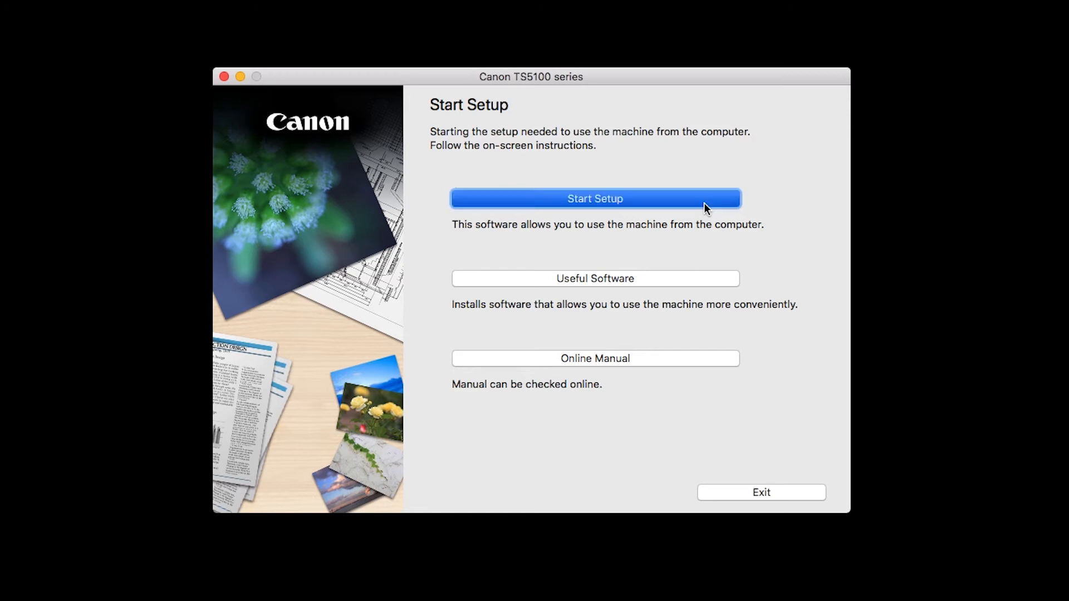
{"action": "left_click", "coordinate": [595, 198]}
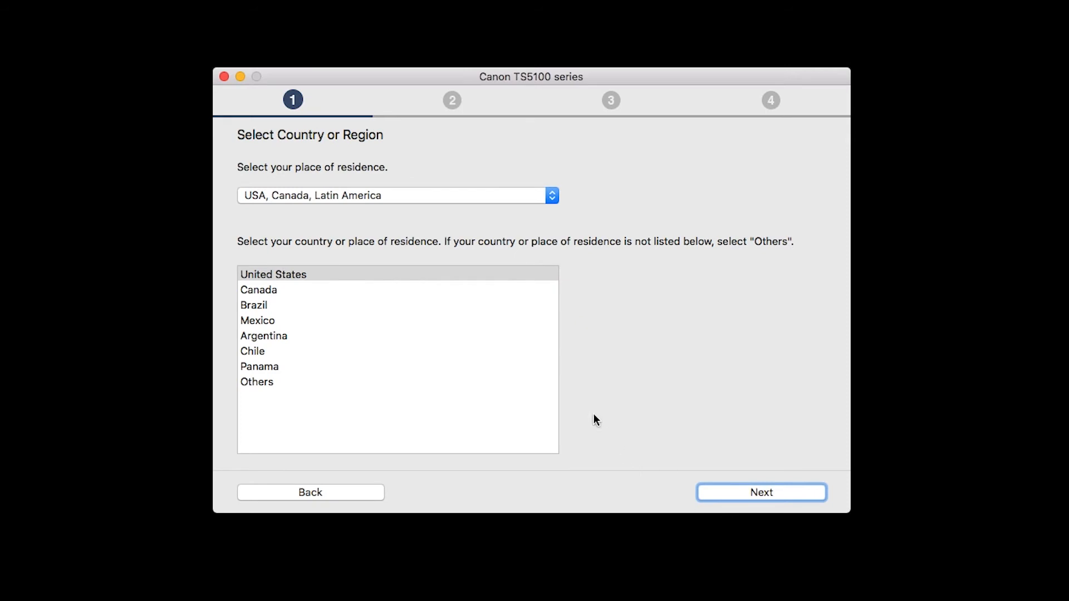
{"action": "left_click", "coordinate": [273, 274]}
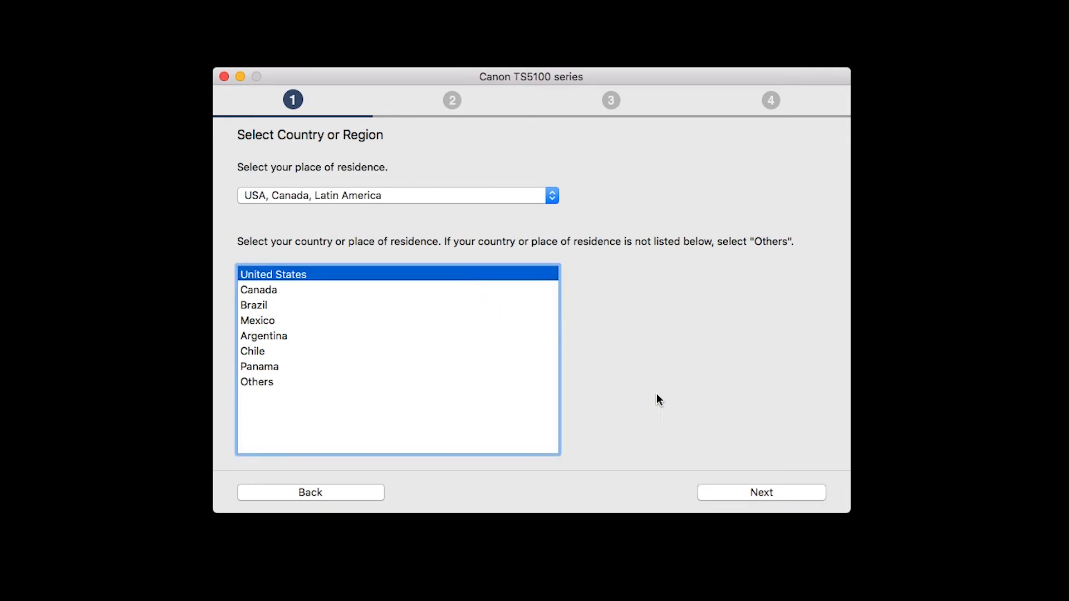
- Confirm the country and accept the license agreement with Yes
{"action": "left_click", "coordinate": [762, 492]}
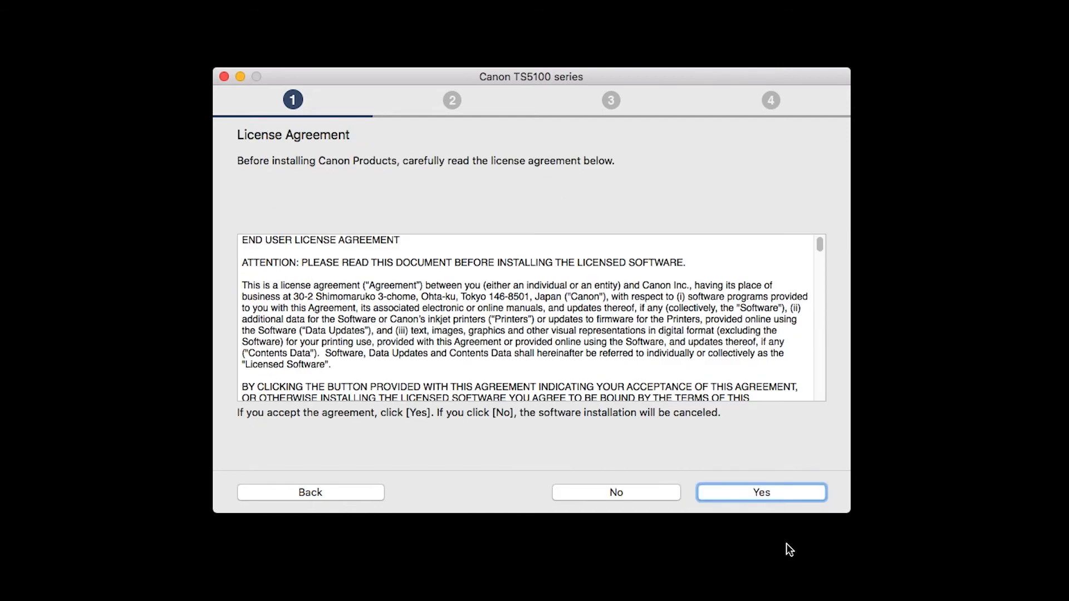
{"action": "mouse_move", "coordinate": [778, 501]}
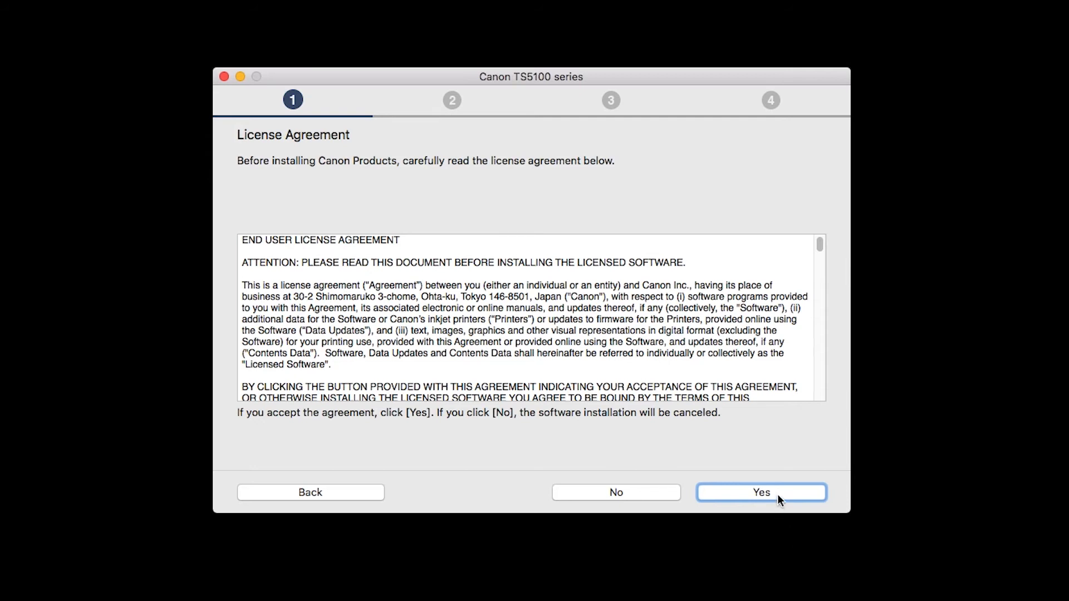
{"action": "left_click", "coordinate": [762, 492]}
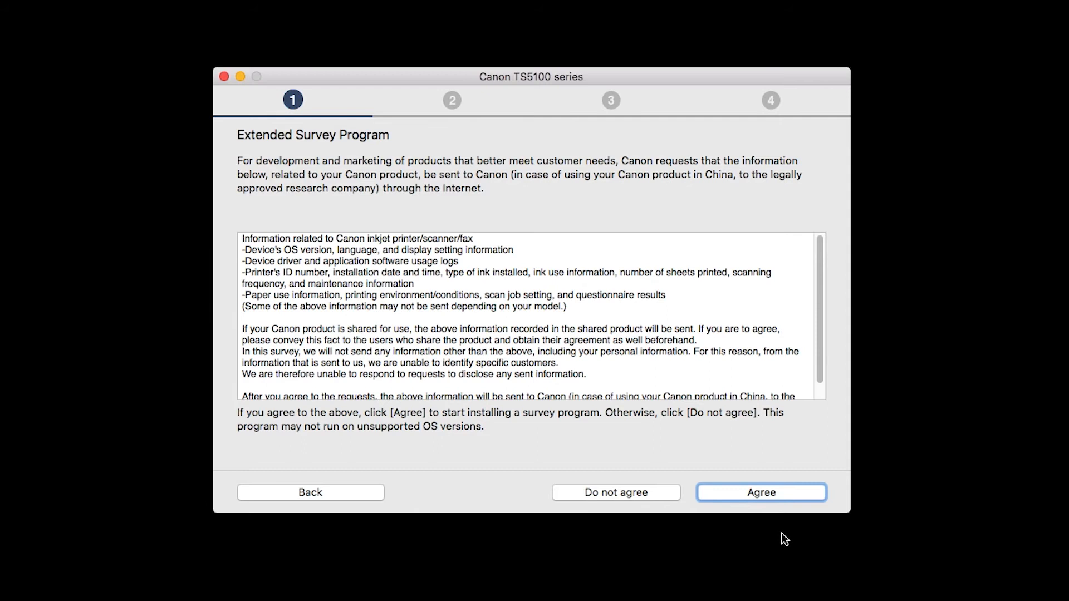
{"action": "mouse_move", "coordinate": [777, 504]}
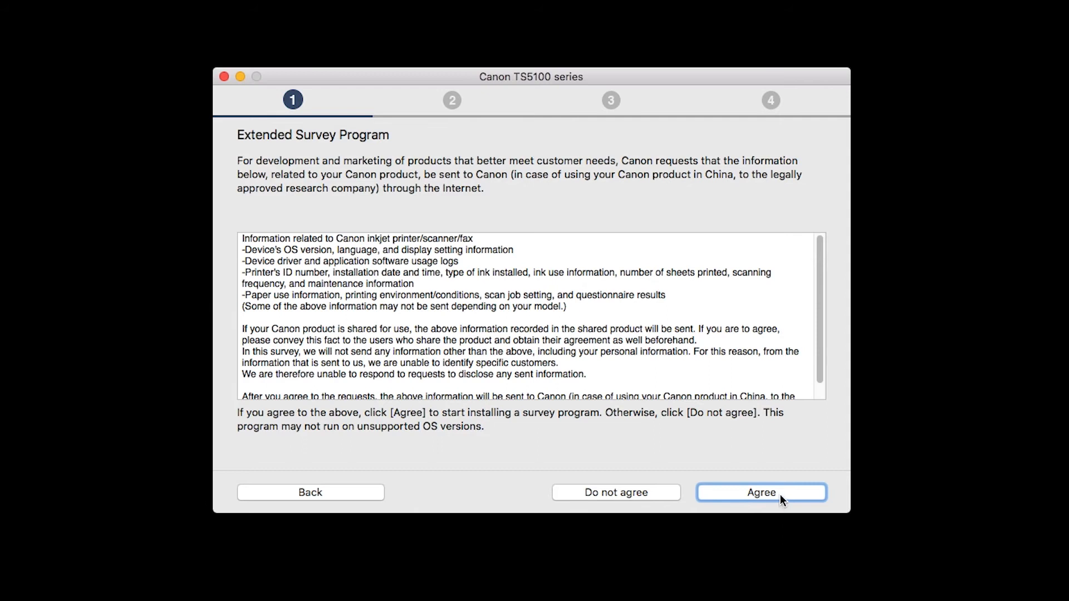
- Agree to the Extended Survey Program, allow wireless use and bring up the Add Printer dialog
{"action": "left_click", "coordinate": [762, 493]}
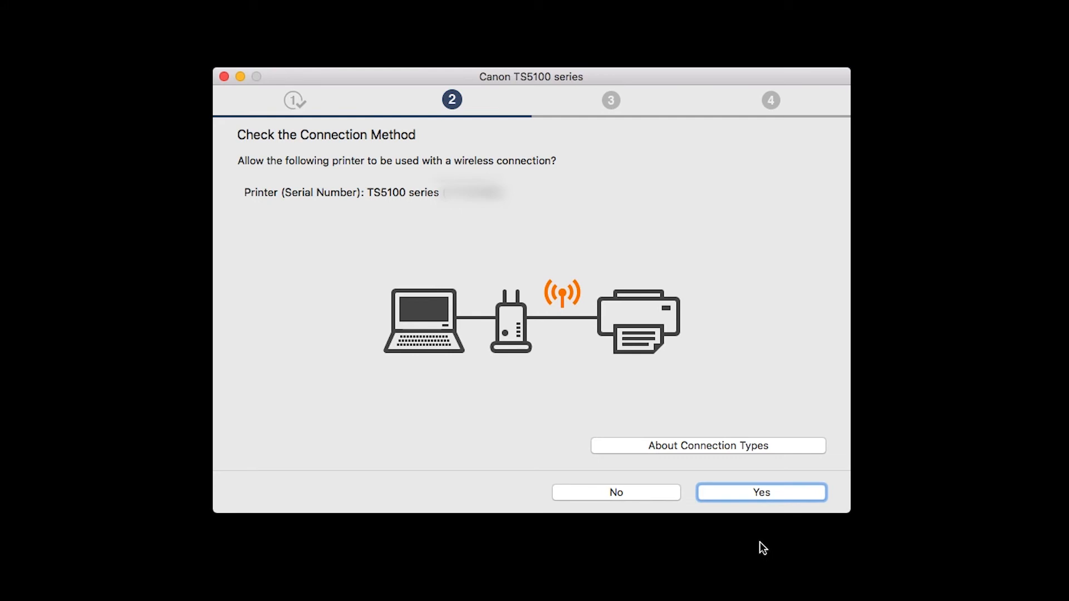
{"action": "mouse_move", "coordinate": [755, 498]}
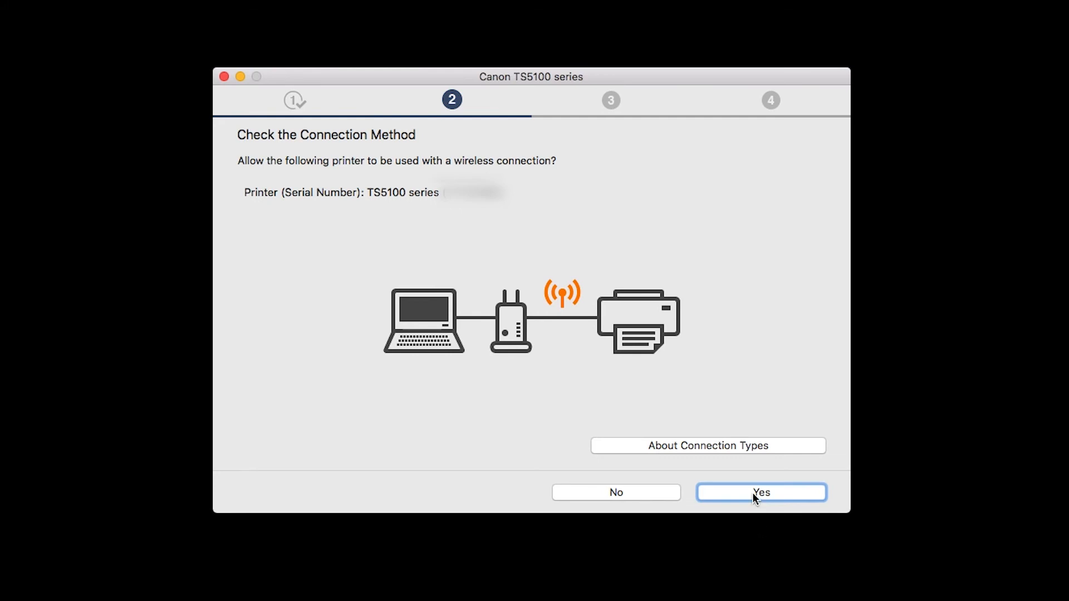
{"action": "left_click", "coordinate": [762, 493]}
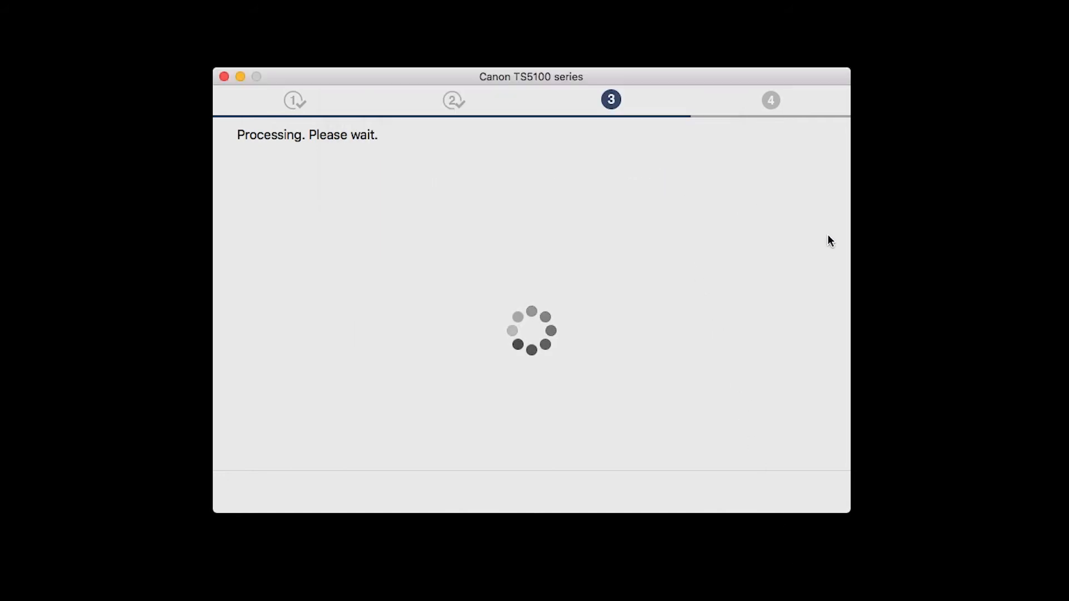
{"action": "mouse_move", "coordinate": [931, 301]}
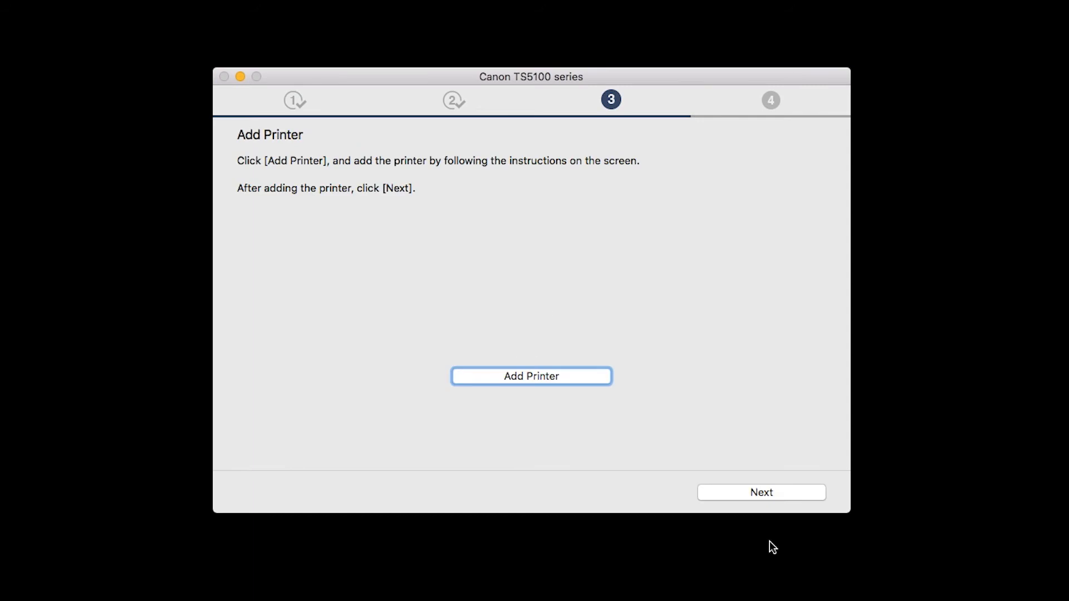
{"action": "mouse_move", "coordinate": [731, 511]}
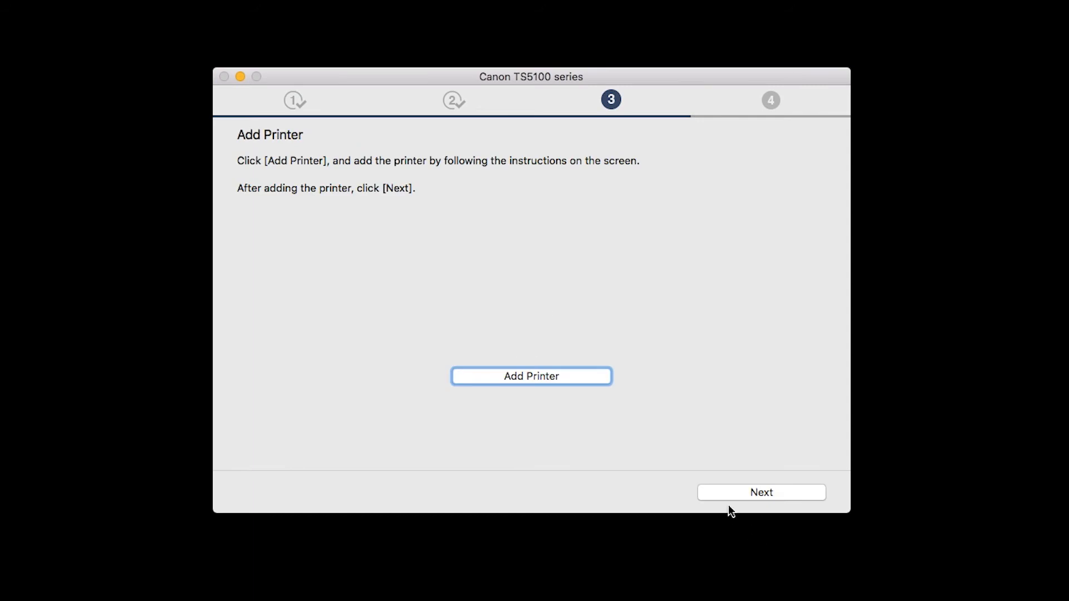
{"action": "left_click", "coordinate": [532, 376]}
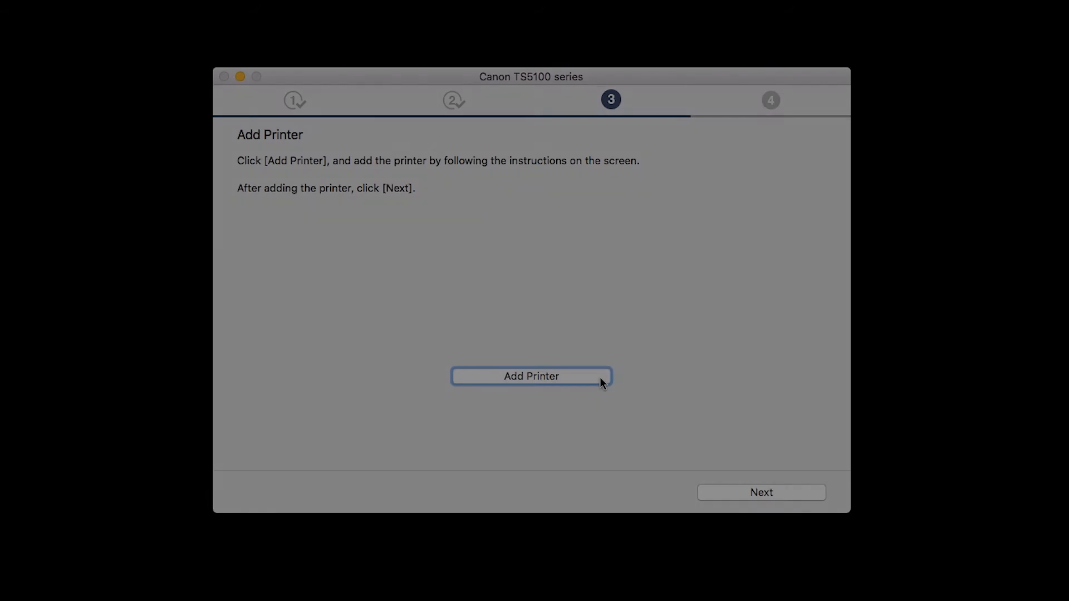
- Add Canon TS5100 series from the list using Secure AirPrint and return to the installer
{"action": "left_click", "coordinate": [530, 377]}
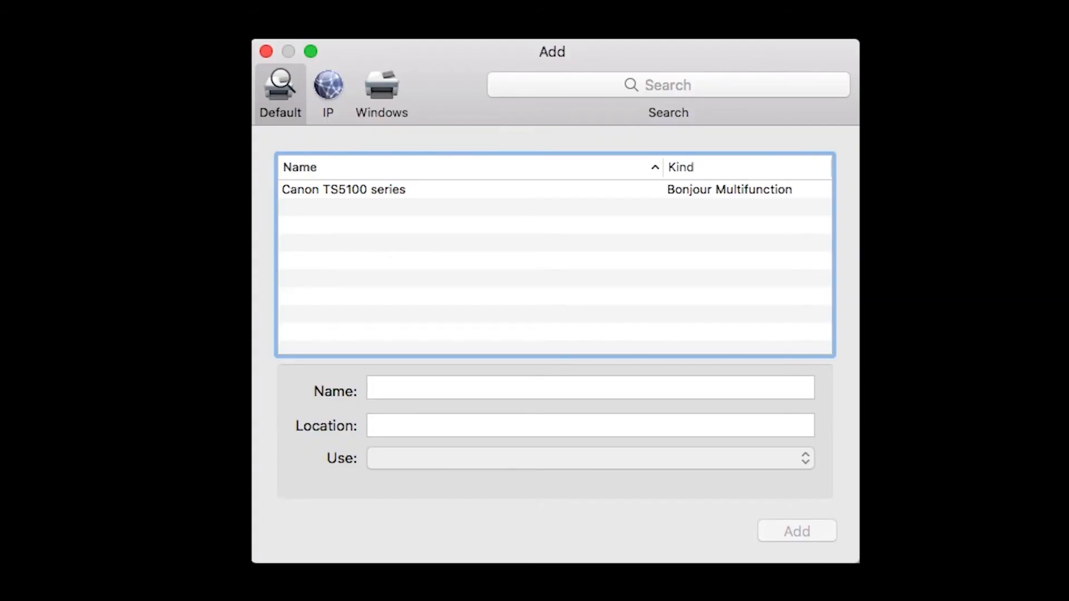
{"action": "mouse_move", "coordinate": [488, 246]}
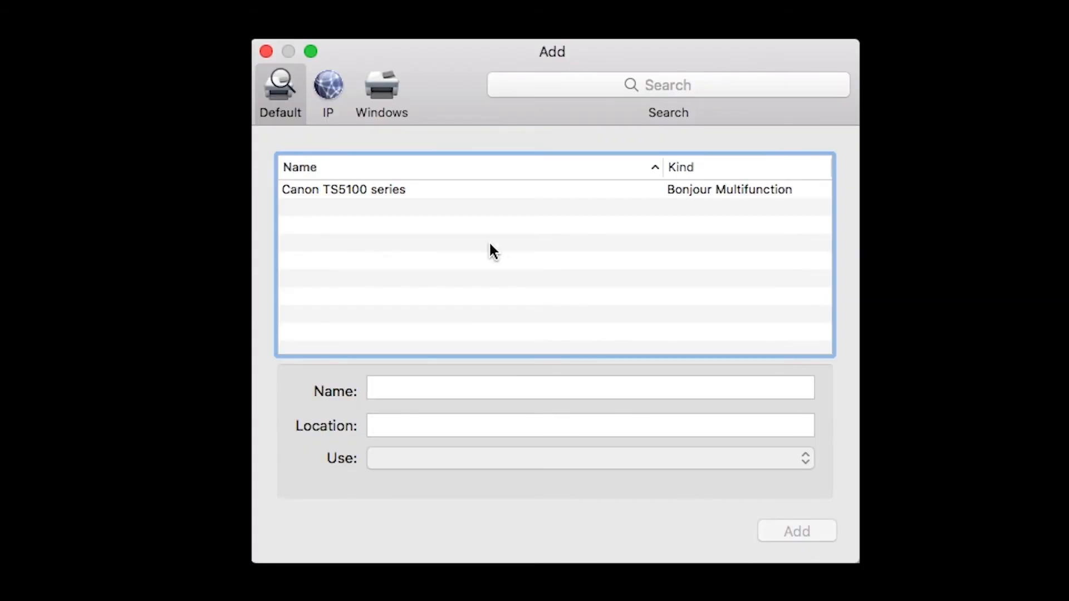
{"action": "left_click", "coordinate": [343, 190]}
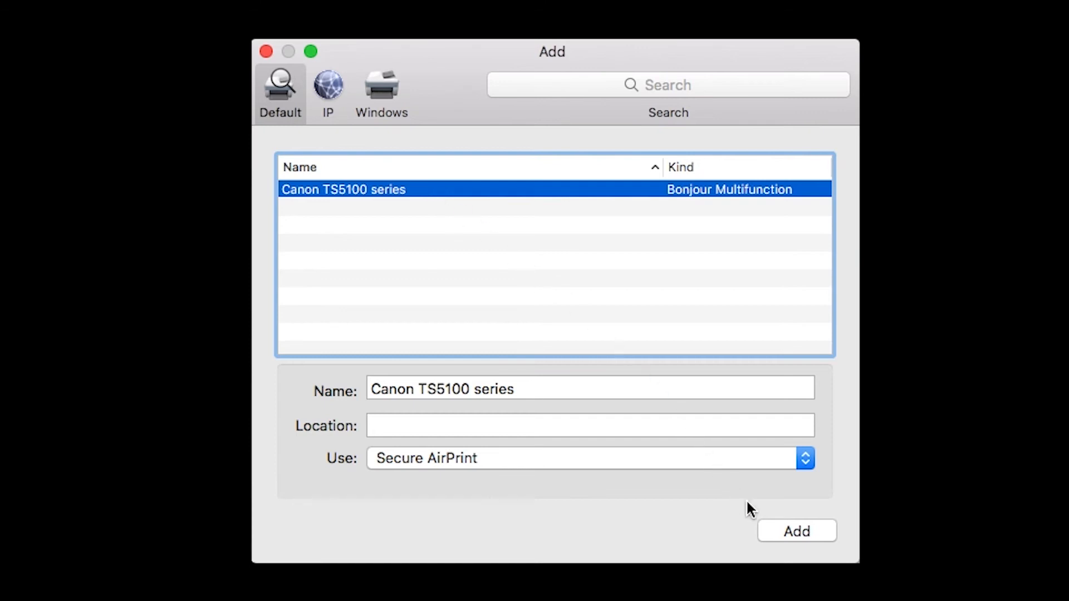
{"action": "left_click", "coordinate": [797, 530]}
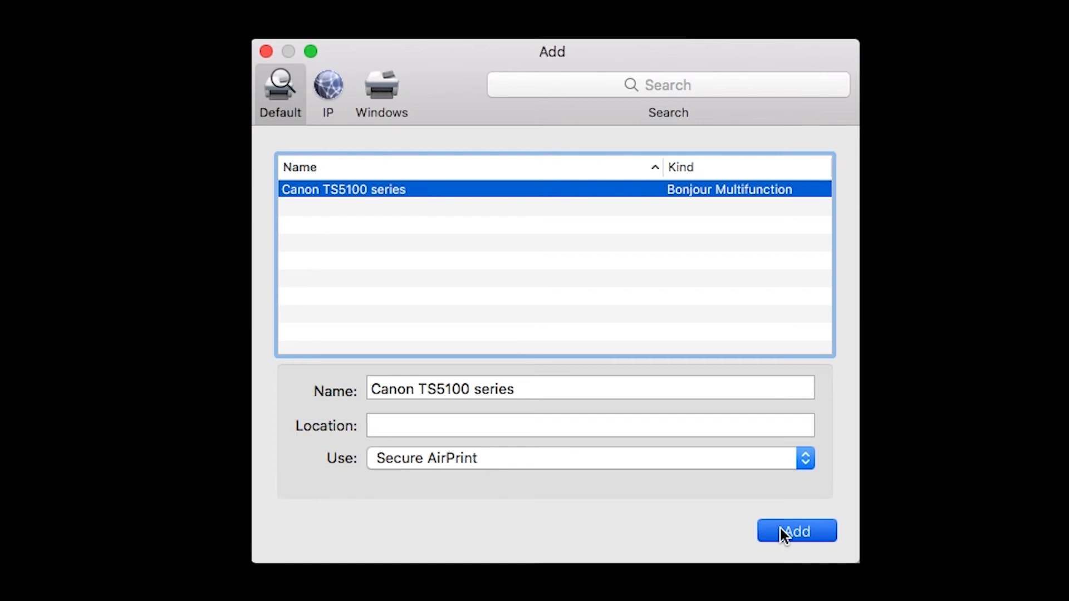
{"action": "left_click", "coordinate": [796, 530]}
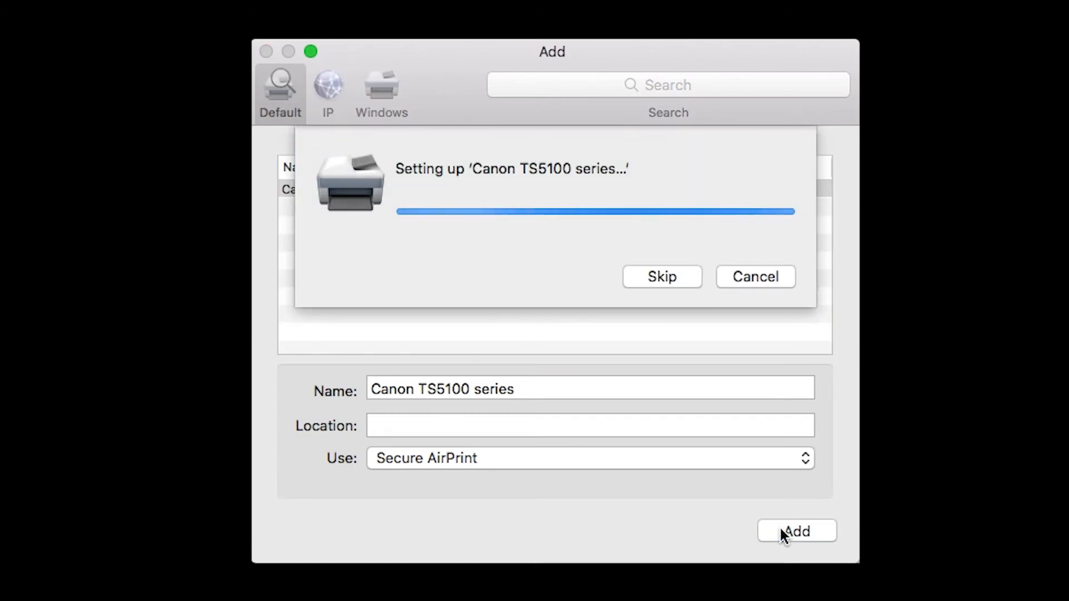
{"action": "left_click", "coordinate": [796, 530]}
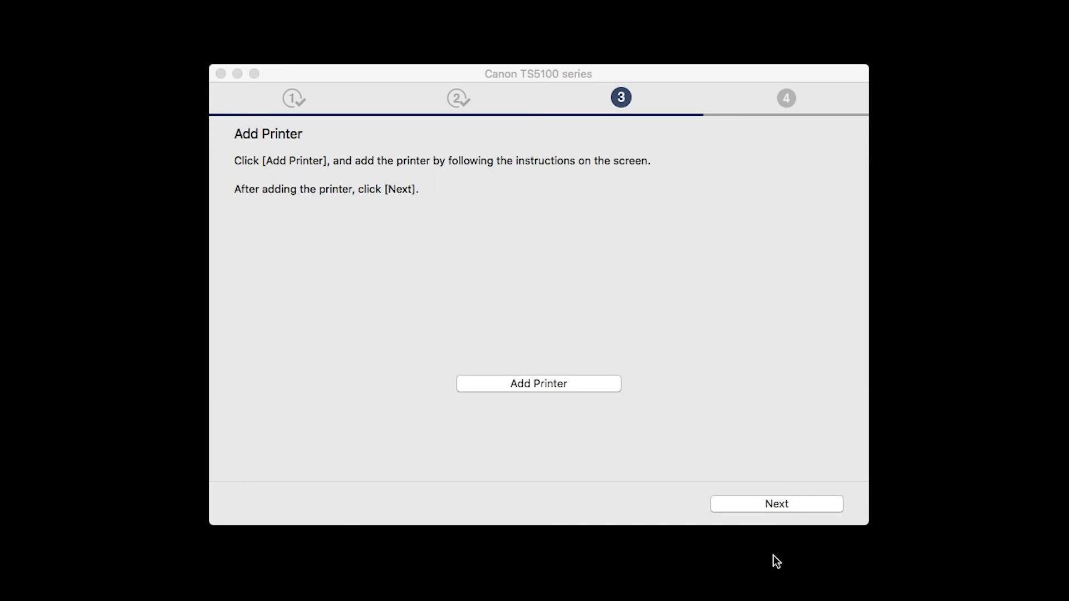
- Continue past print head alignment and test print until Setup Complete is reported
{"action": "left_click", "coordinate": [777, 505]}
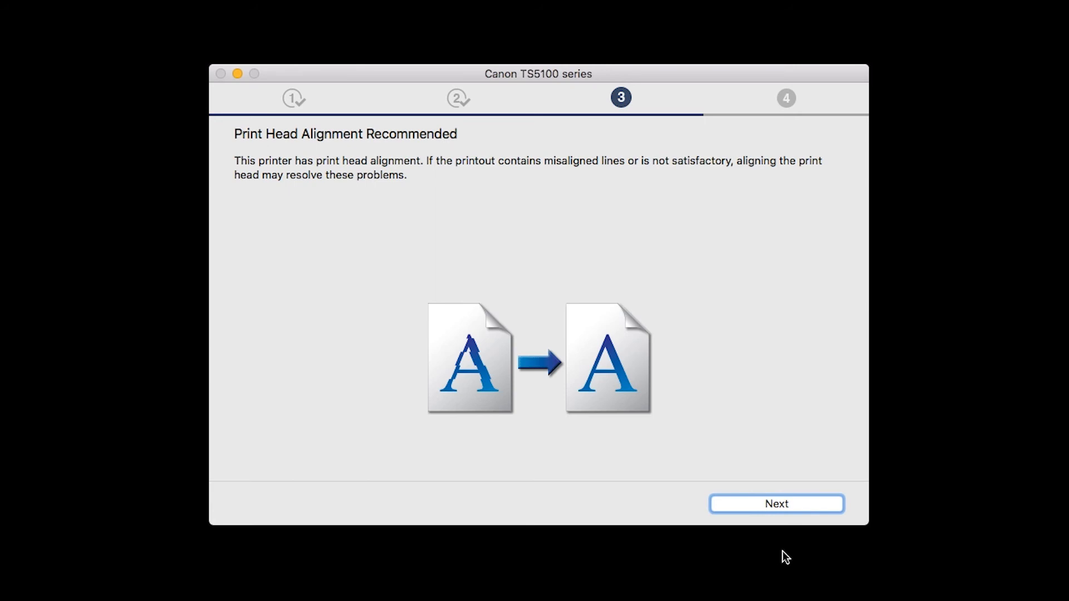
{"action": "left_click", "coordinate": [778, 505]}
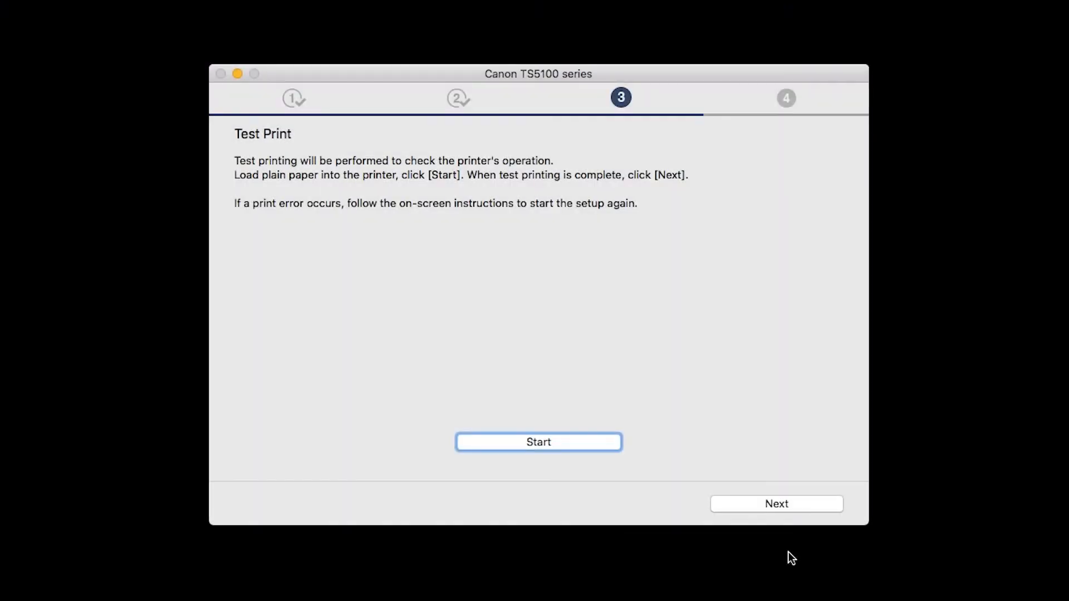
{"action": "left_click", "coordinate": [539, 442]}
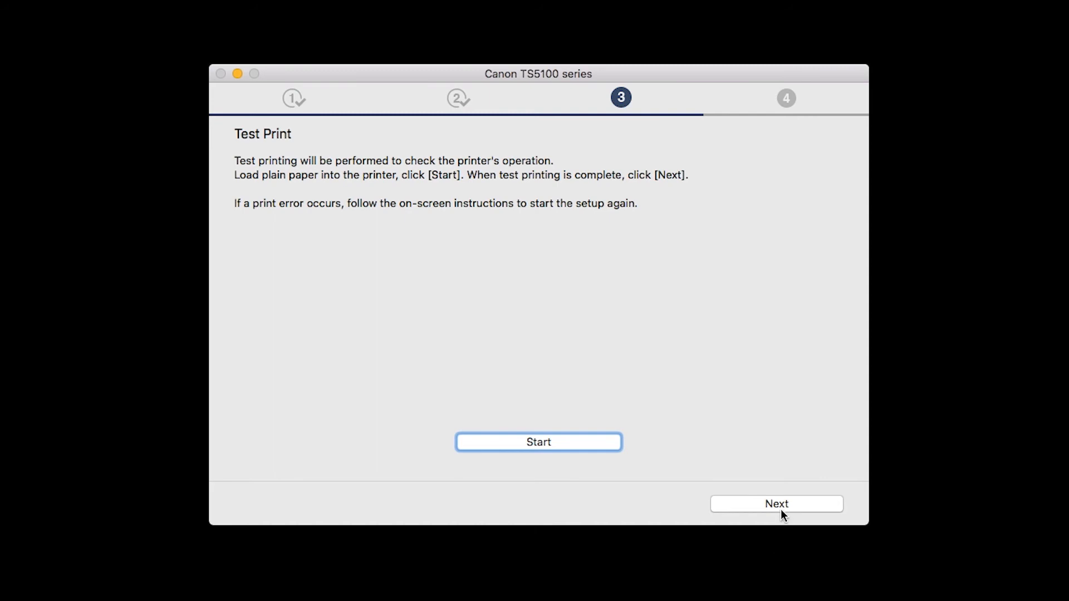
{"action": "left_click", "coordinate": [777, 505]}
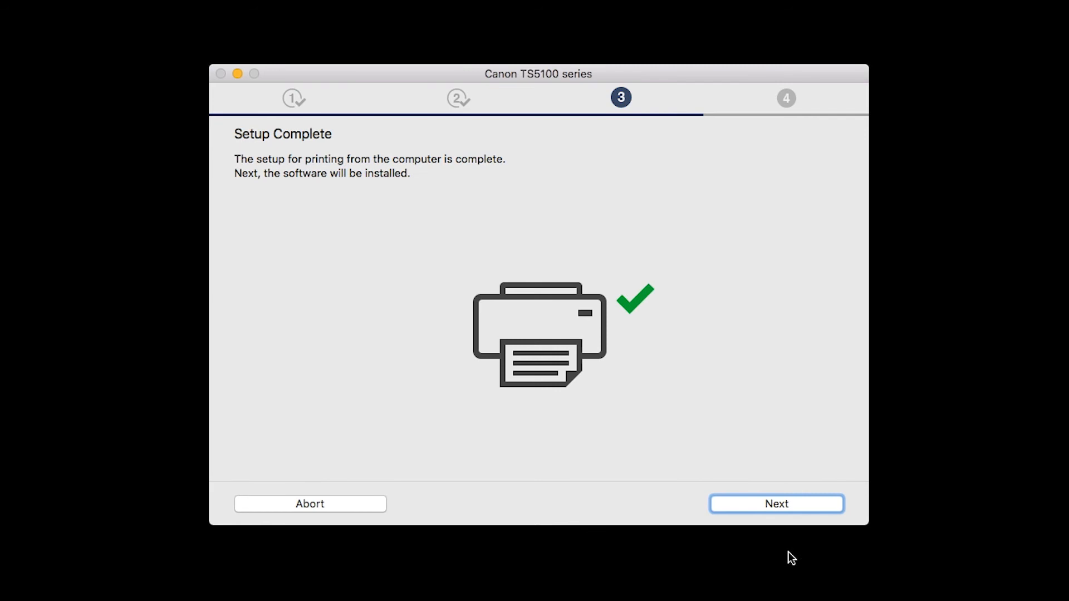
- Select IJ Scan Utility and My Image Garden alongside the other packages and start installing them
{"action": "left_click", "coordinate": [777, 505]}
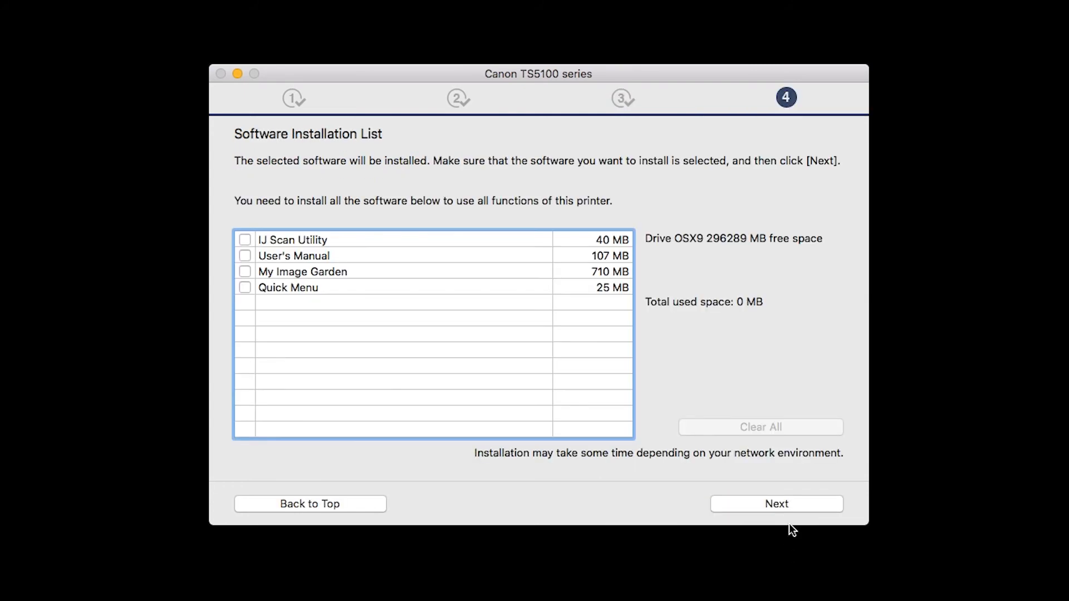
{"action": "mouse_move", "coordinate": [787, 556]}
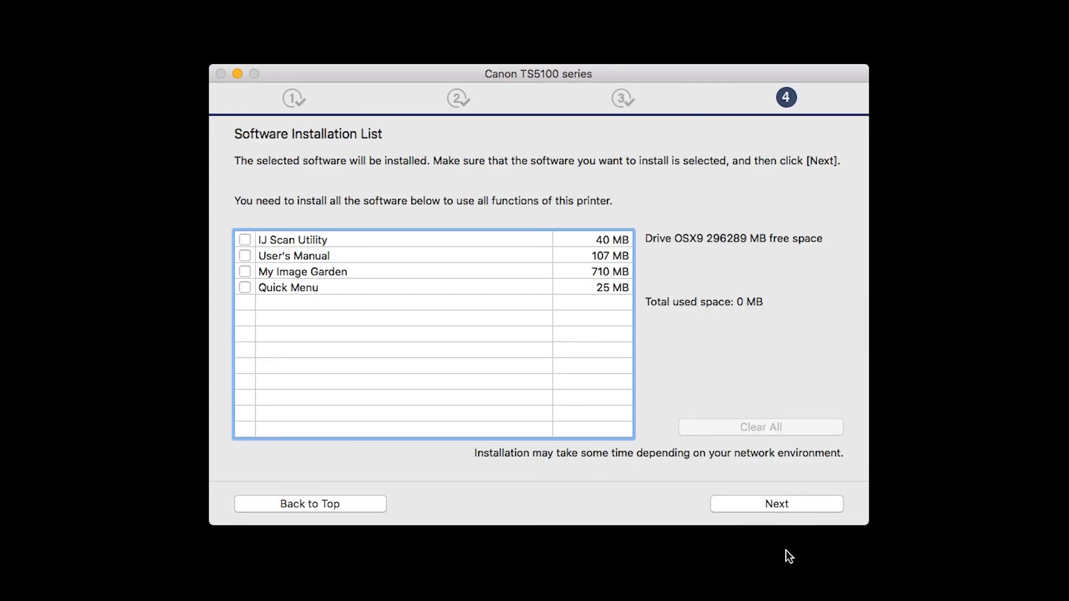
{"action": "mouse_move", "coordinate": [619, 477]}
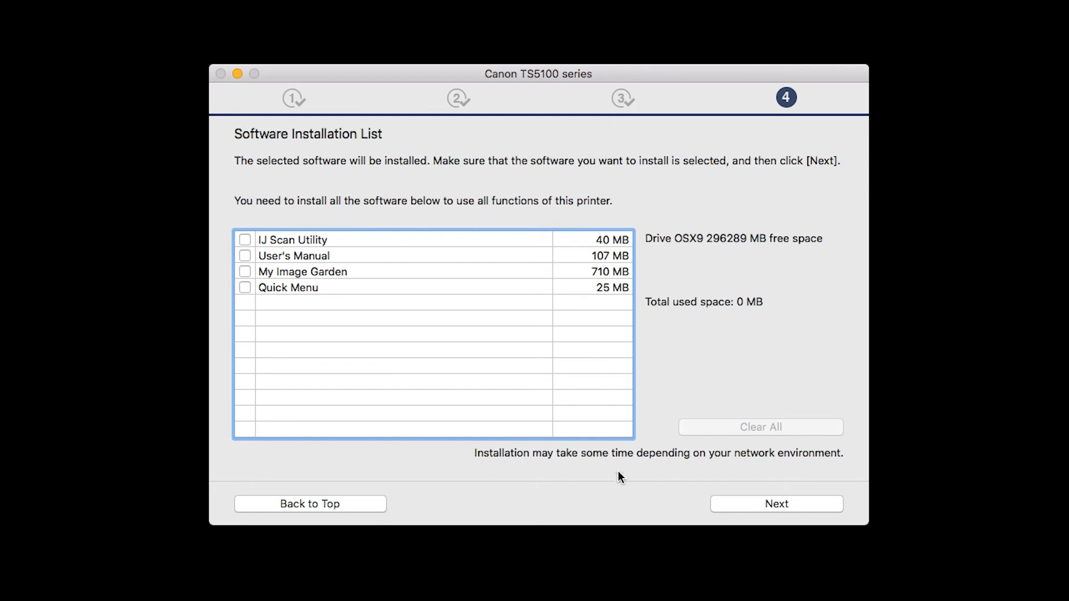
{"action": "mouse_move", "coordinate": [249, 245]}
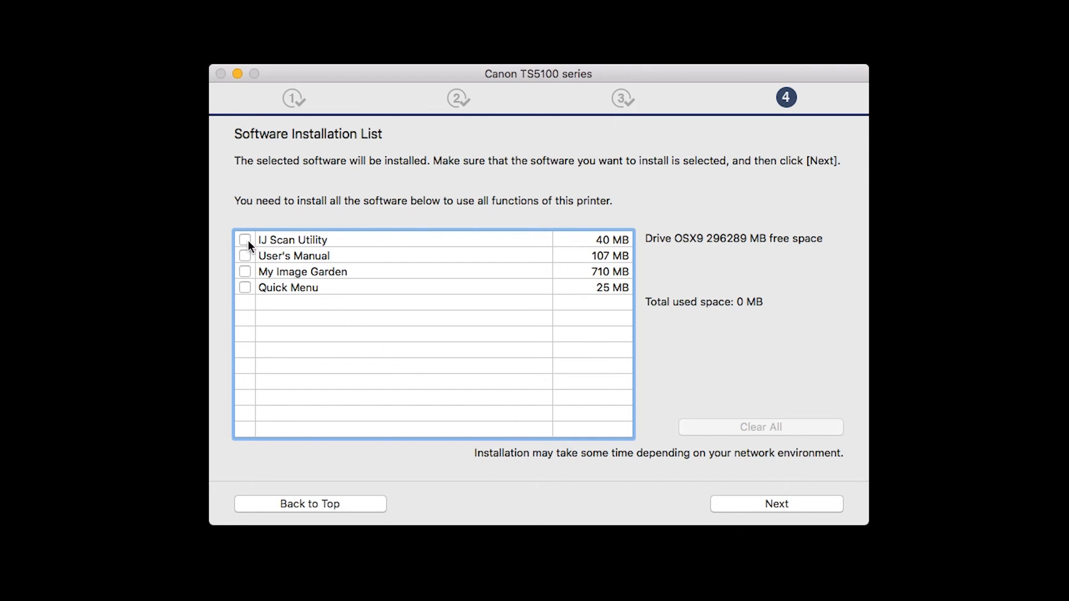
{"action": "left_click", "coordinate": [245, 256]}
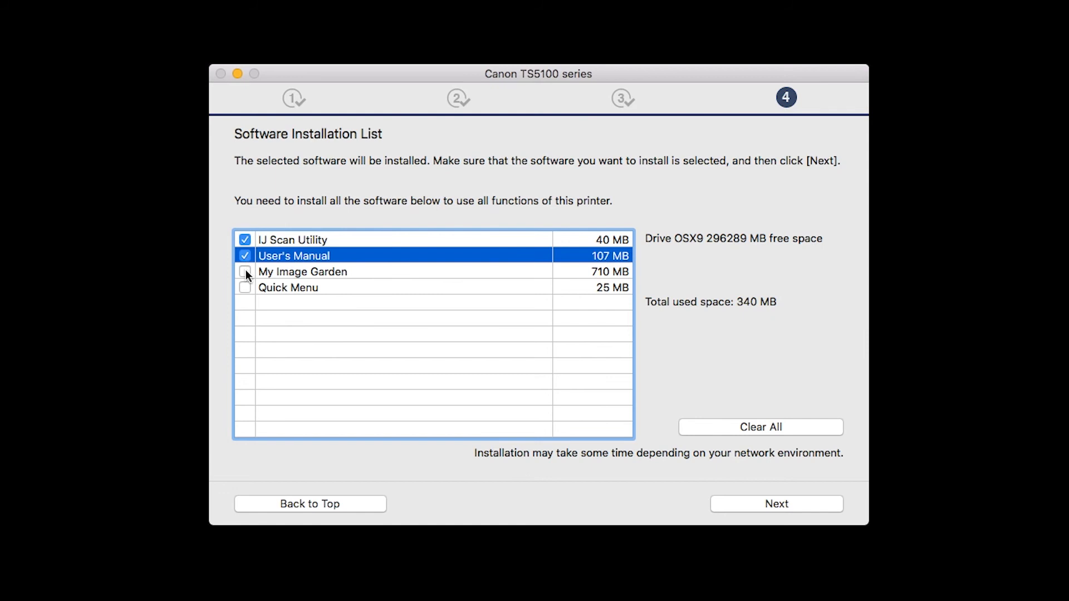
{"action": "left_click", "coordinate": [244, 287]}
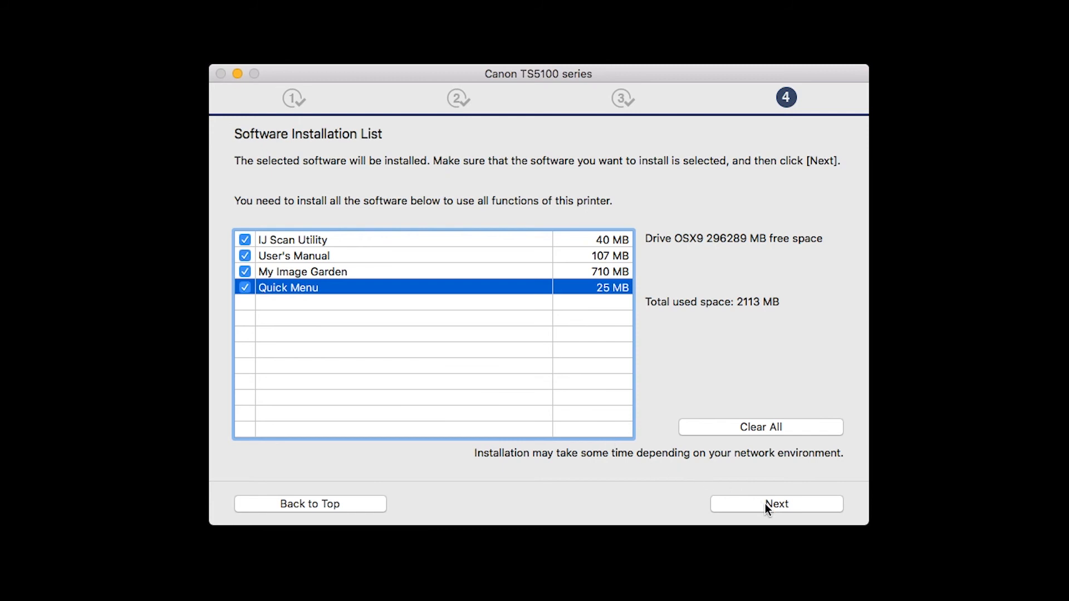
{"action": "left_click", "coordinate": [778, 505]}
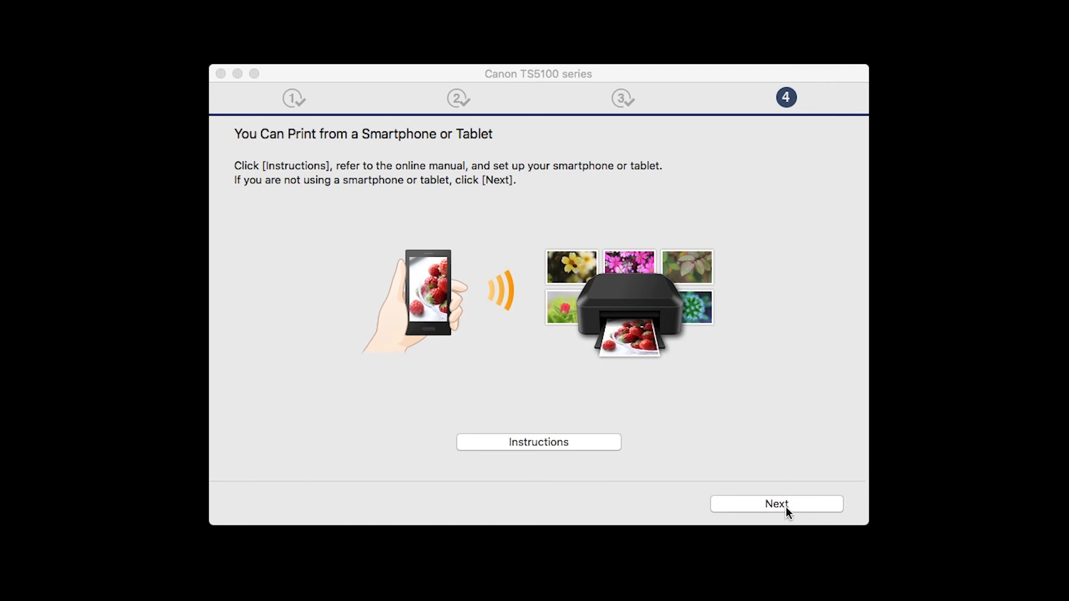
- Continue past the smartphone printing notice and skip the User Registration page
{"action": "left_click", "coordinate": [777, 505]}
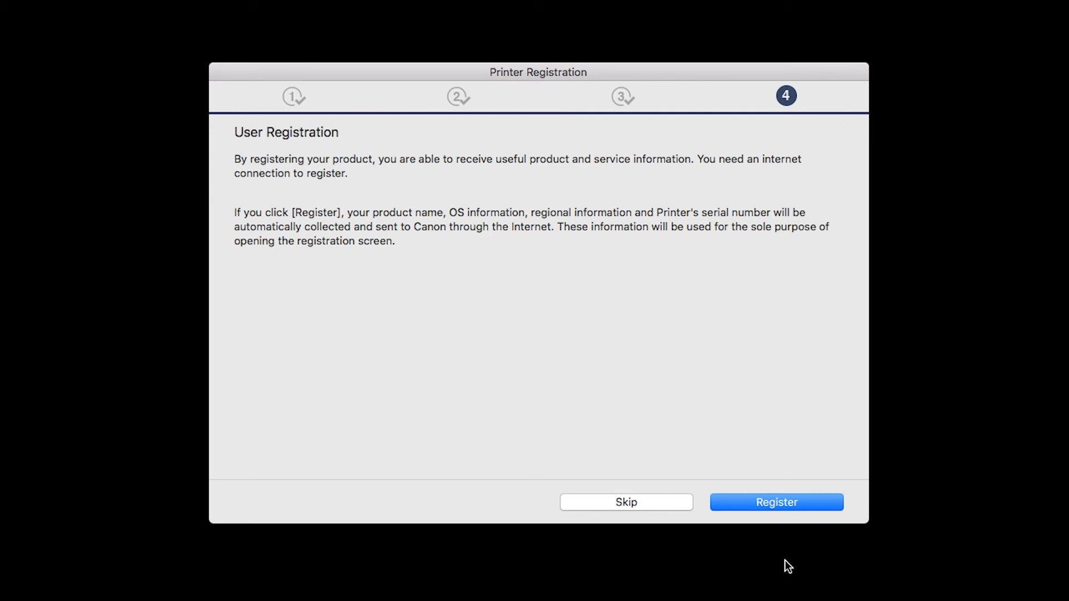
{"action": "mouse_move", "coordinate": [787, 564]}
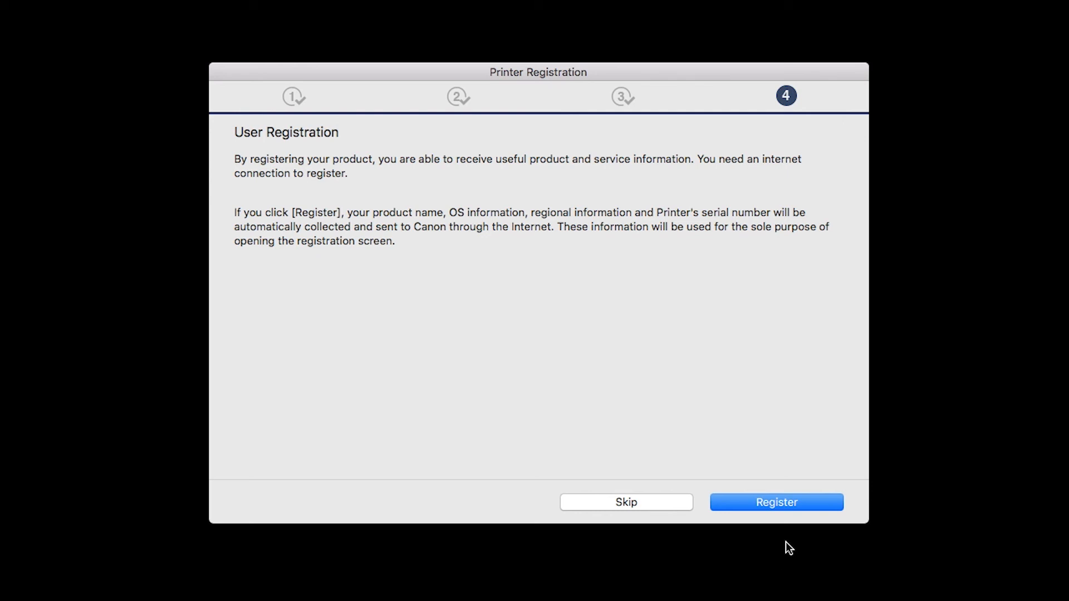
{"action": "left_click", "coordinate": [777, 502]}
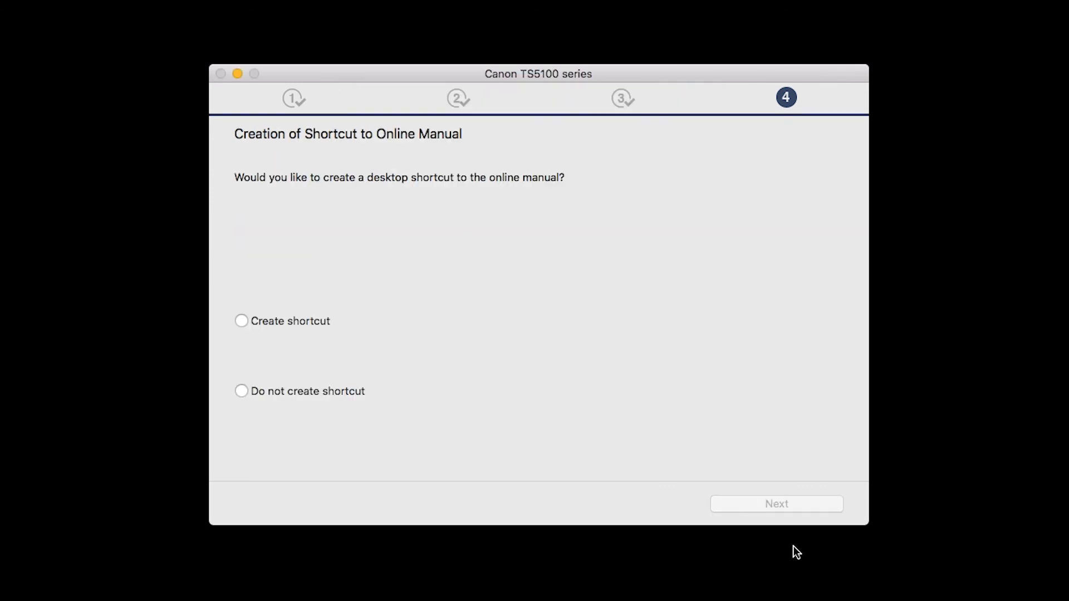
{"action": "mouse_move", "coordinate": [353, 339]}
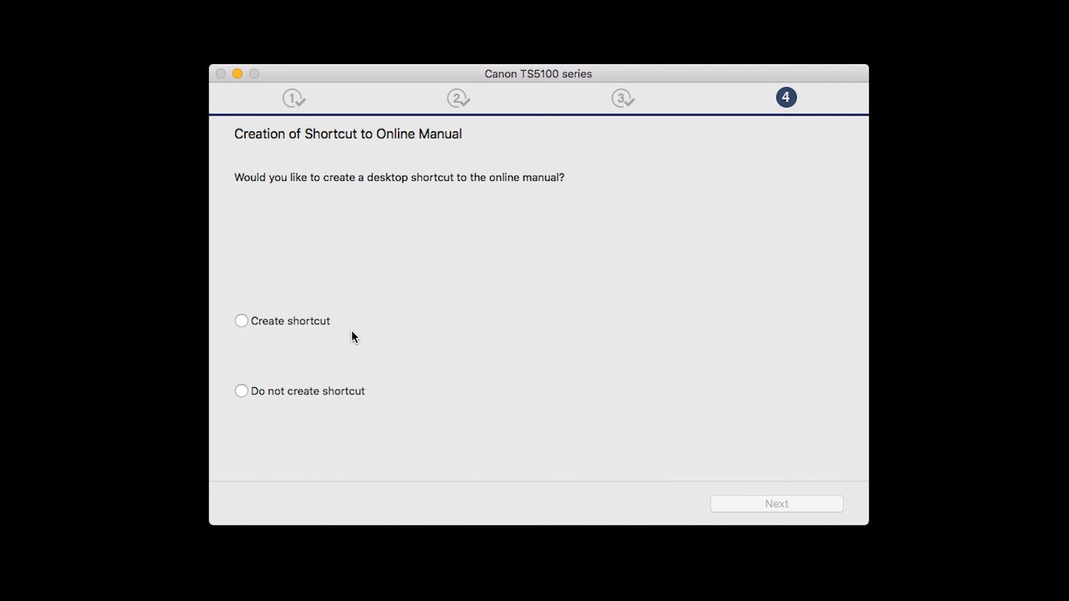
- Choose 'Create shortcut' for the online manual and proceed to 'Installation completed successfully'
{"action": "left_click", "coordinate": [241, 321]}
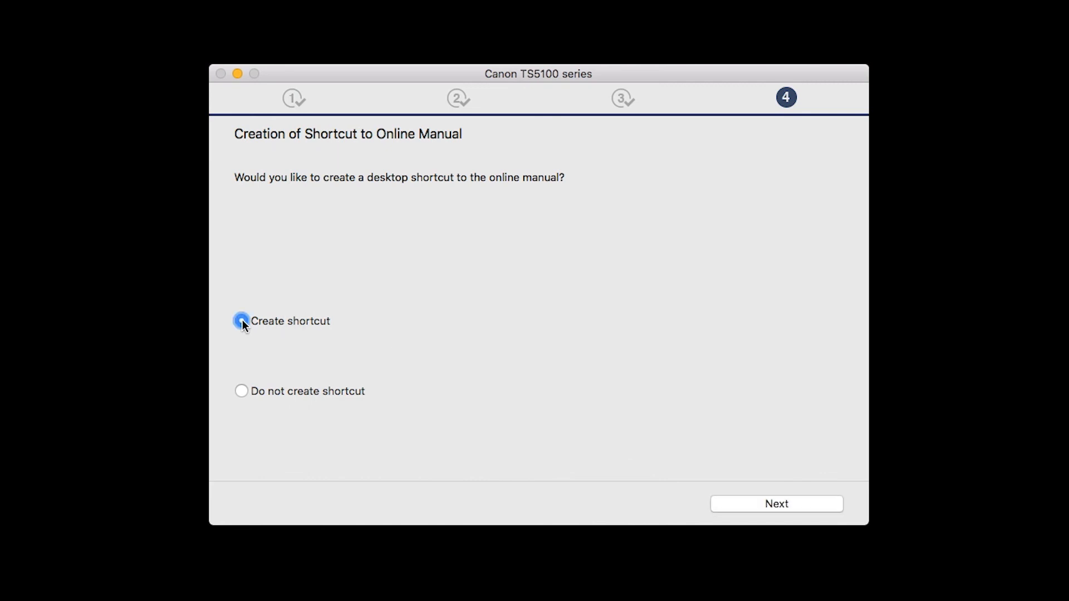
{"action": "left_click", "coordinate": [240, 321]}
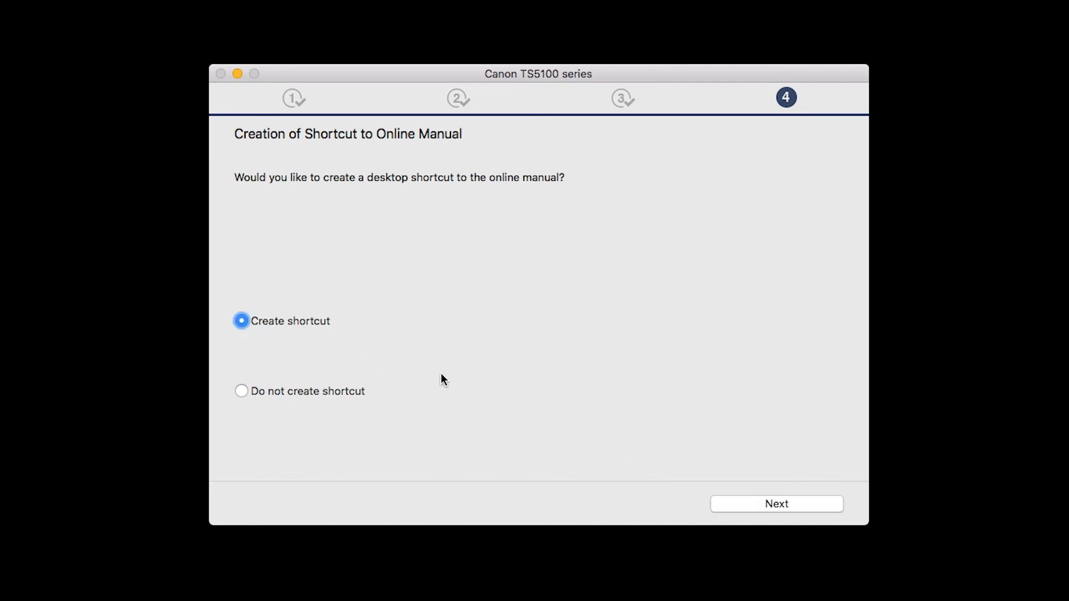
{"action": "left_click", "coordinate": [777, 505]}
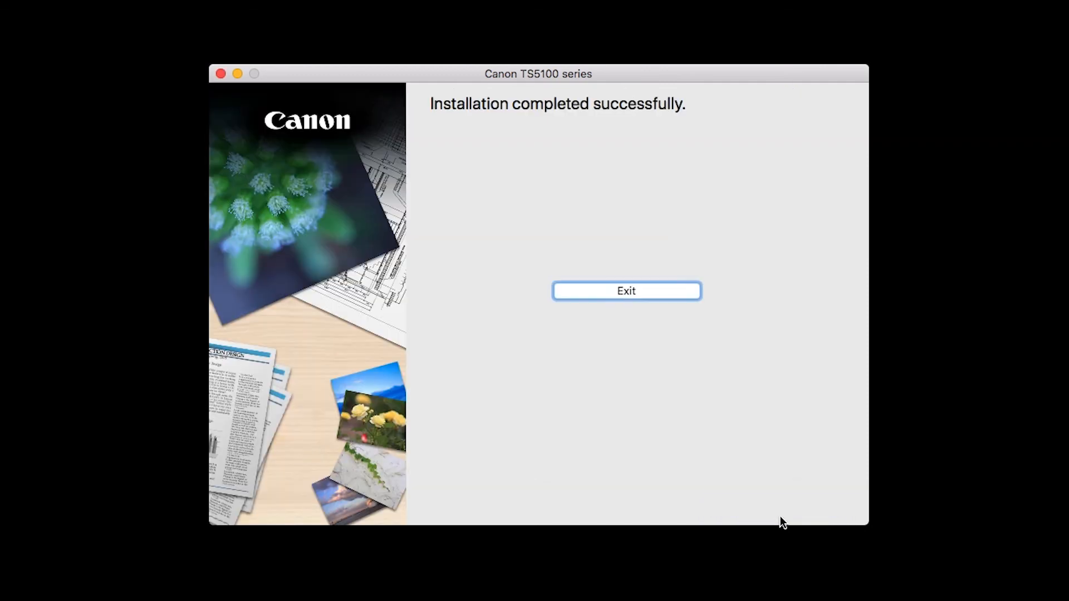
{"action": "mouse_move", "coordinate": [791, 564]}
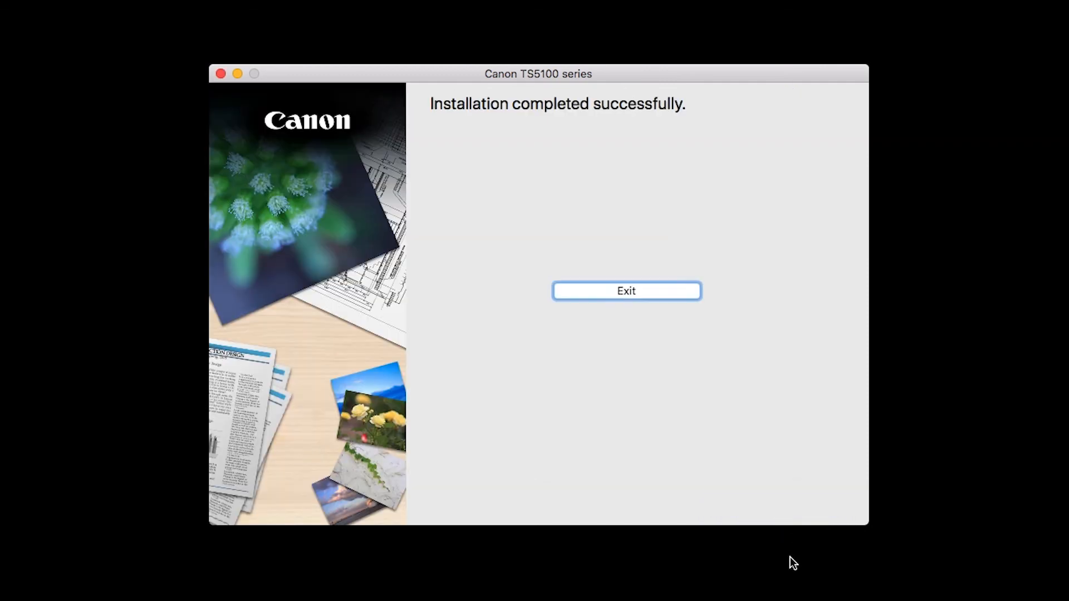
{"action": "mouse_move", "coordinate": [766, 531]}
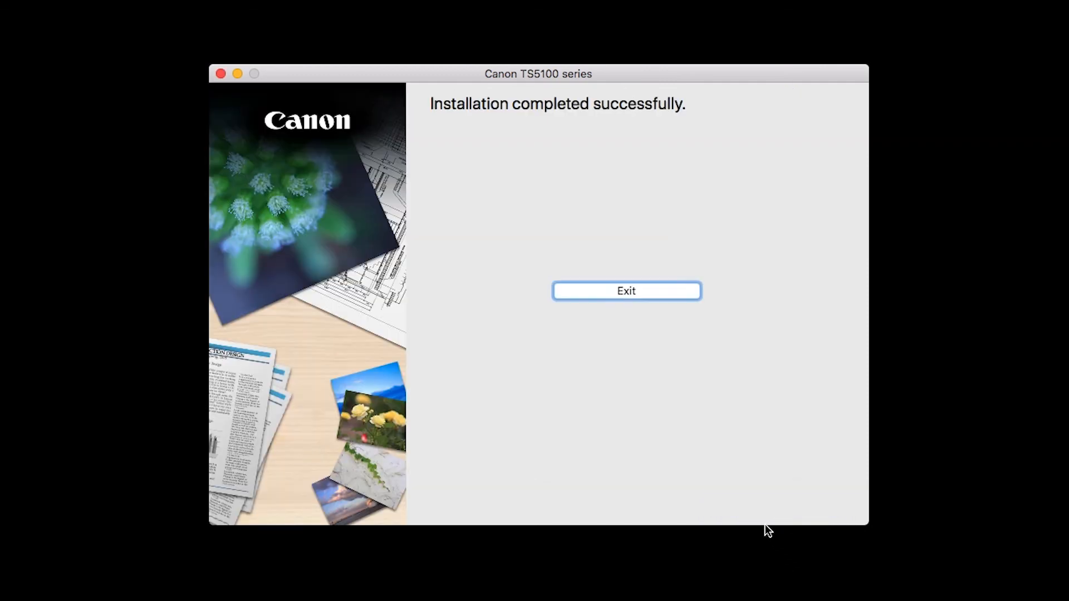